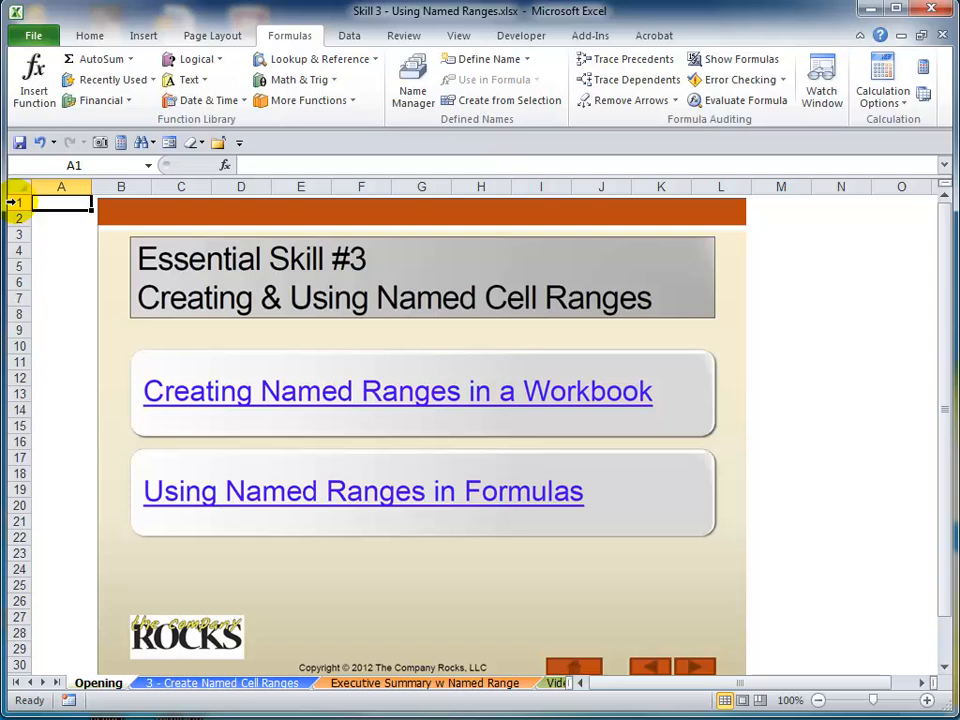
- Follow the 'Creating Named Ranges in a Workbook' link to the Create Named Cell Ranges sheet
click(220, 684)
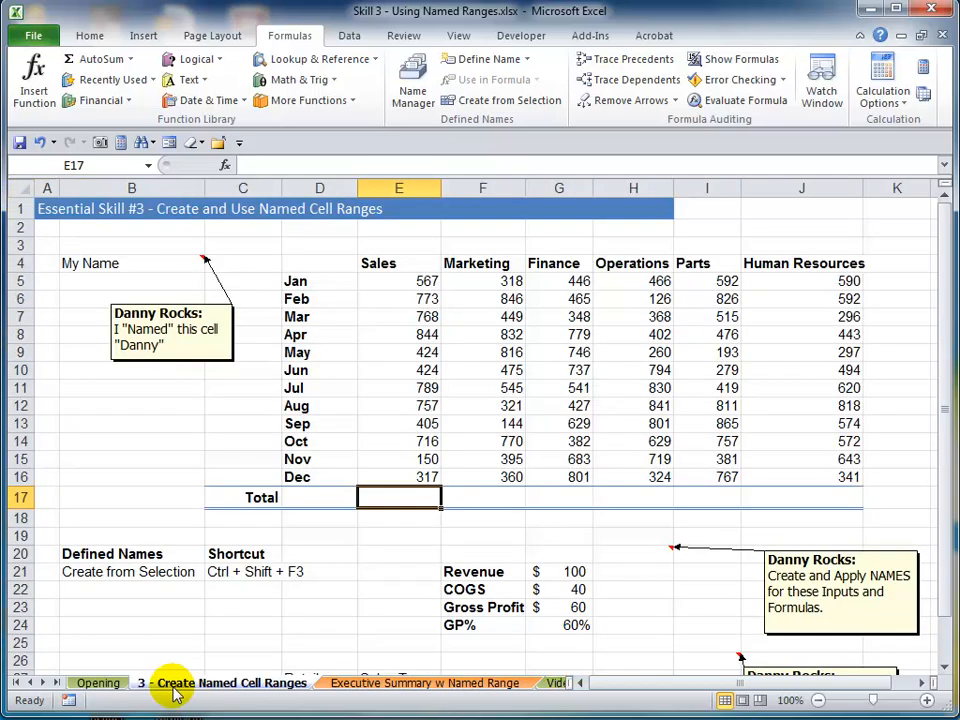
click(132, 264)
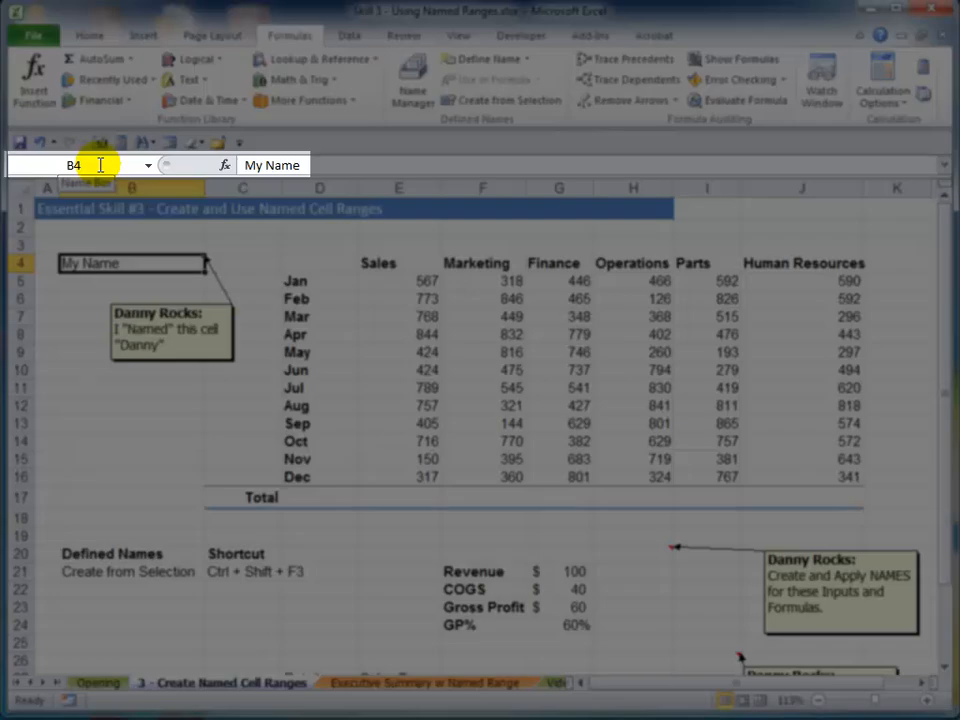
- Name the My Name cell B4 'Danny' via the Name Box, then return to E17
click(76, 164)
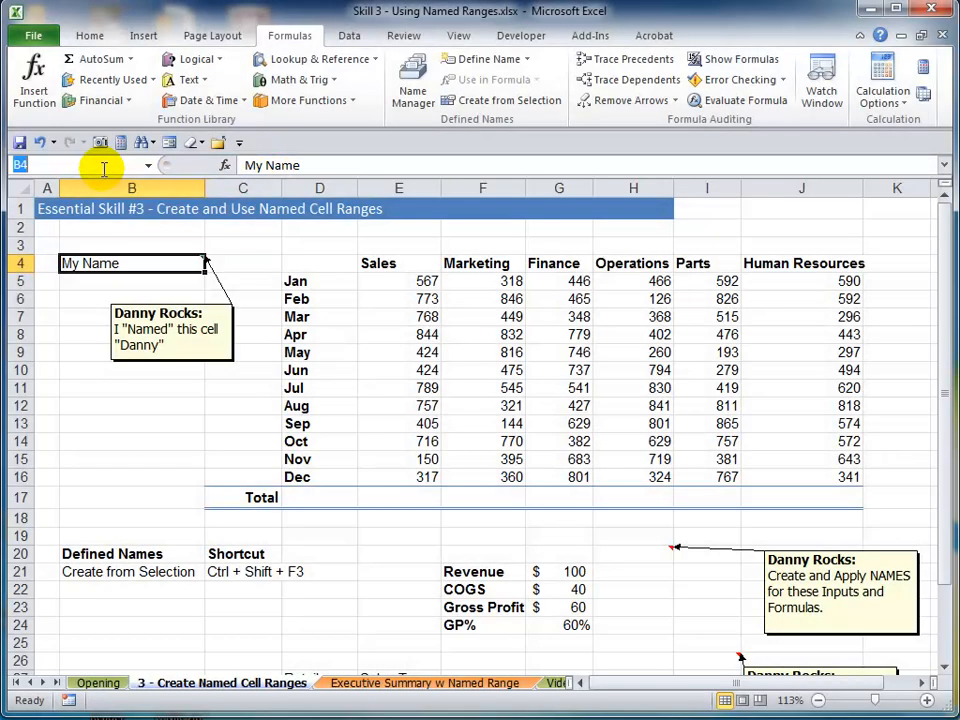
text(Danny)
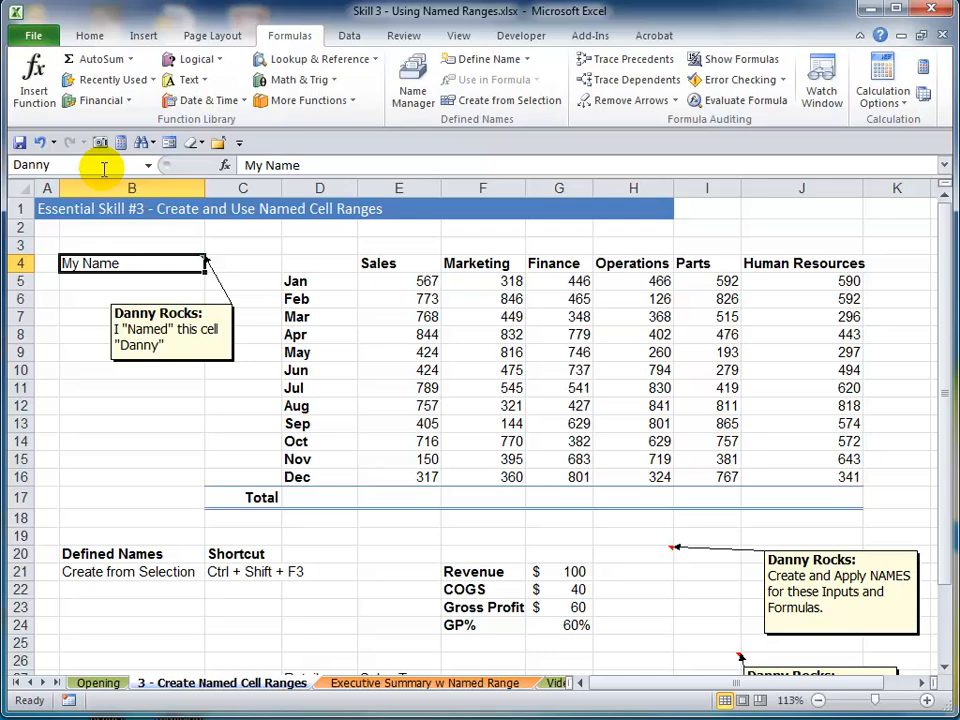
mouse_move(76, 164)
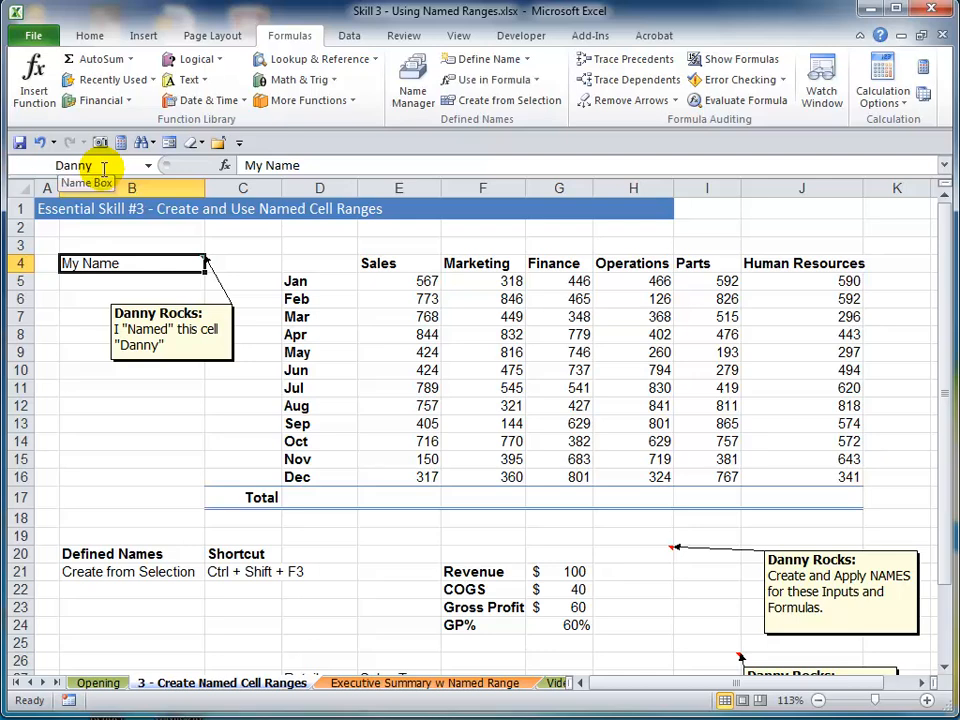
click(132, 404)
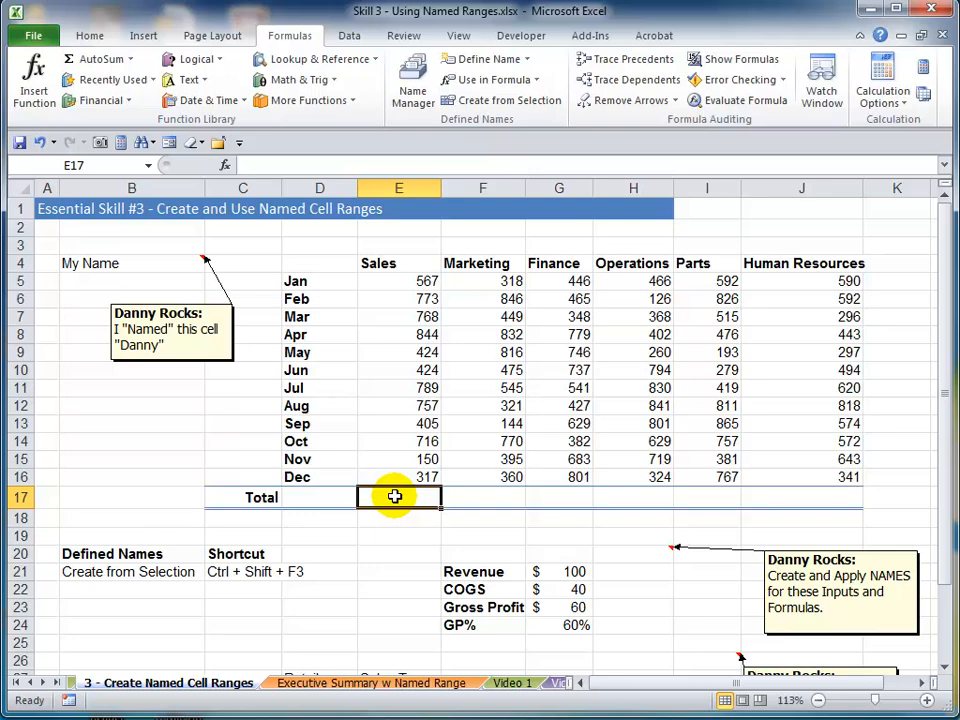
- Fill the Total row E17:J17 with =SUM(E5:E16), giving 6934, 6271, 6984, 6560, 6881 and 6280
drag(398, 496, 830, 496)
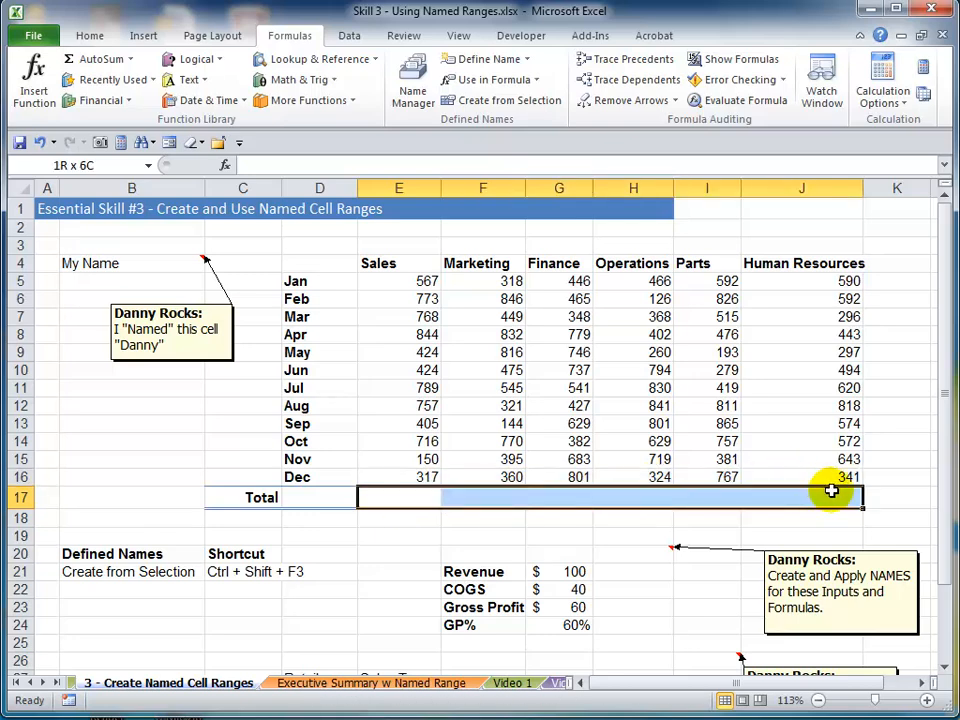
click(398, 496)
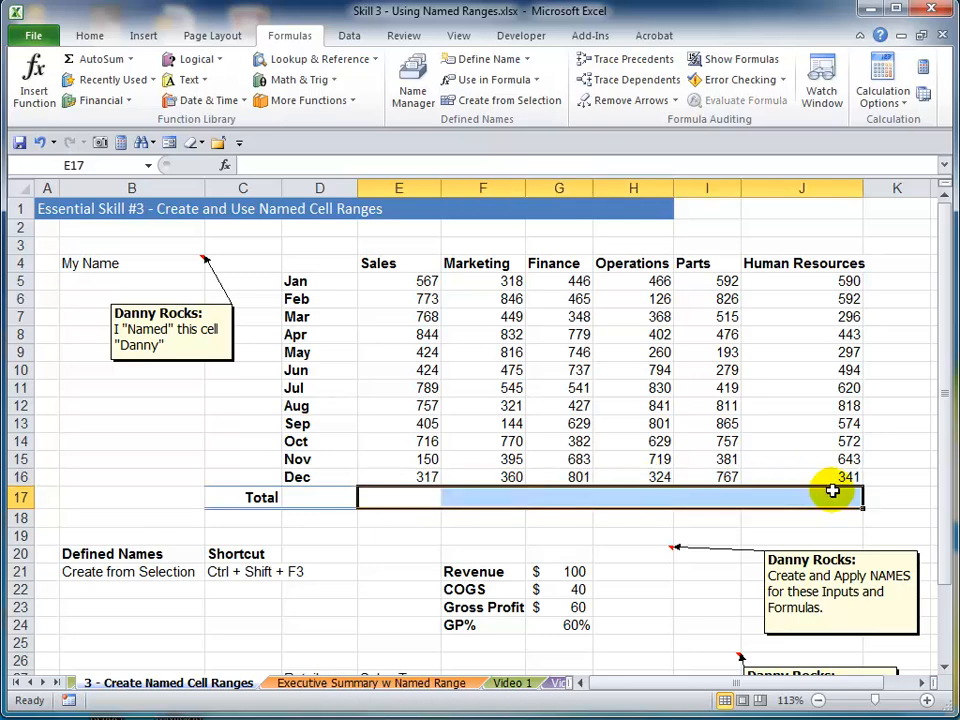
text(=su)
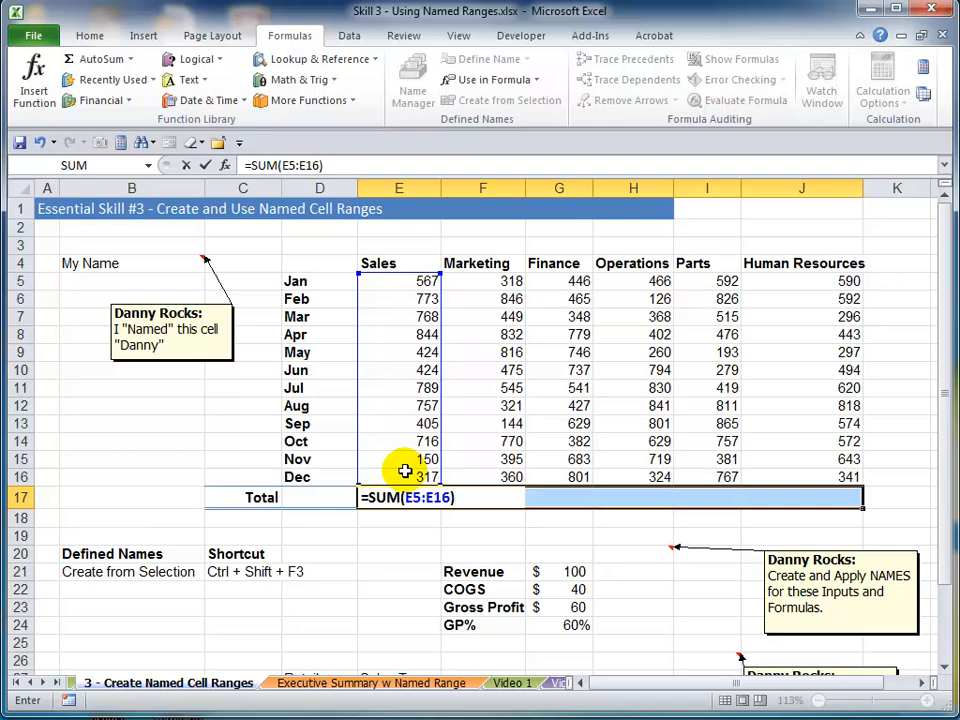
key(ctrl+enter)
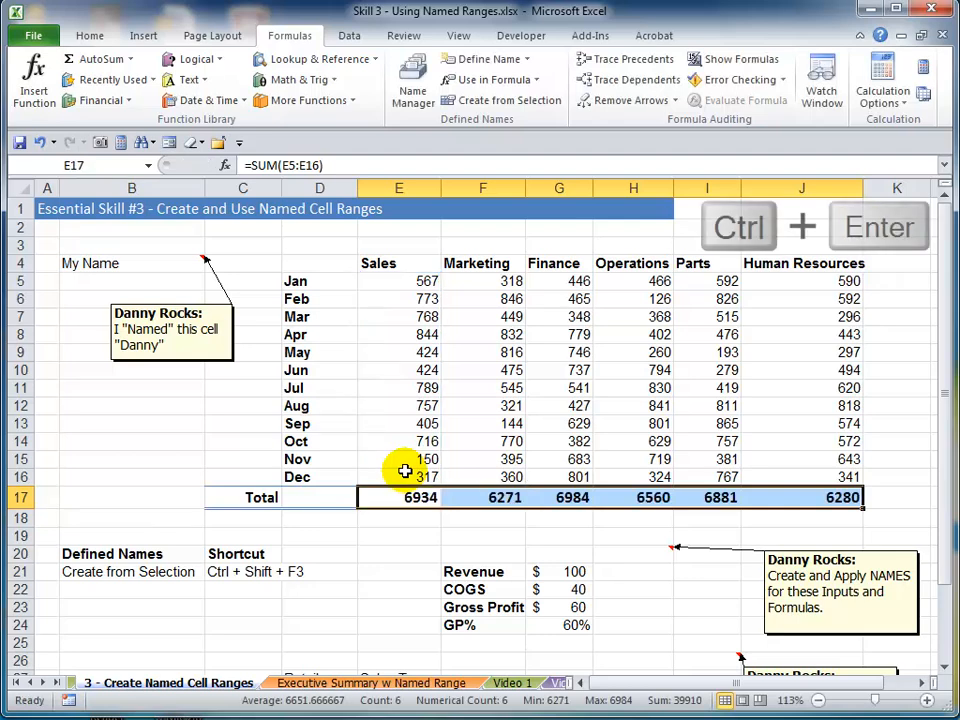
double_click(400, 496)
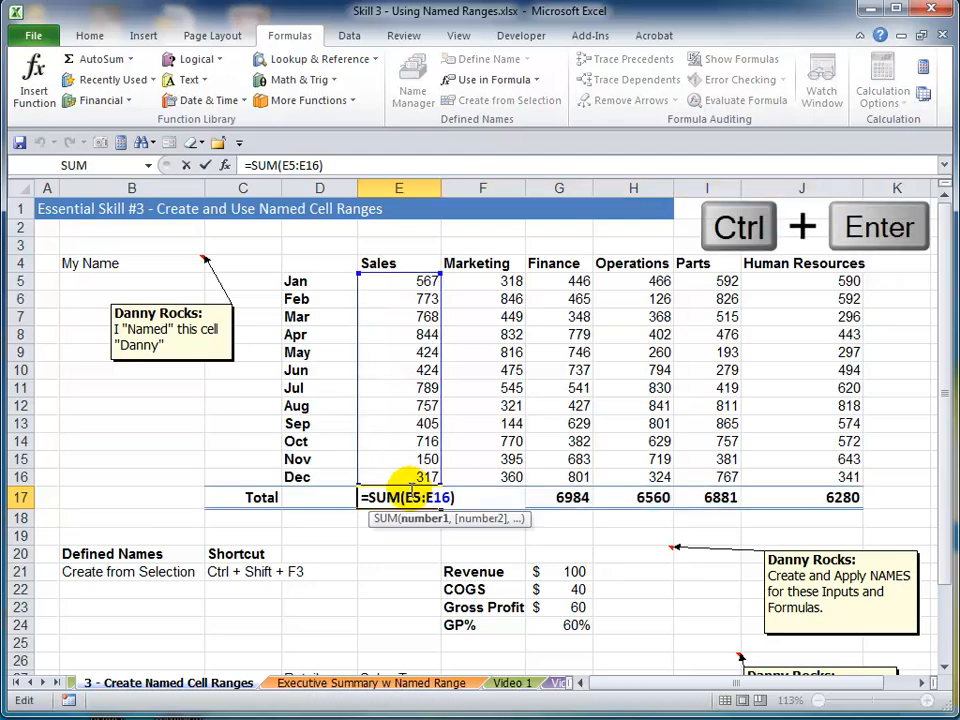
key(Enter)
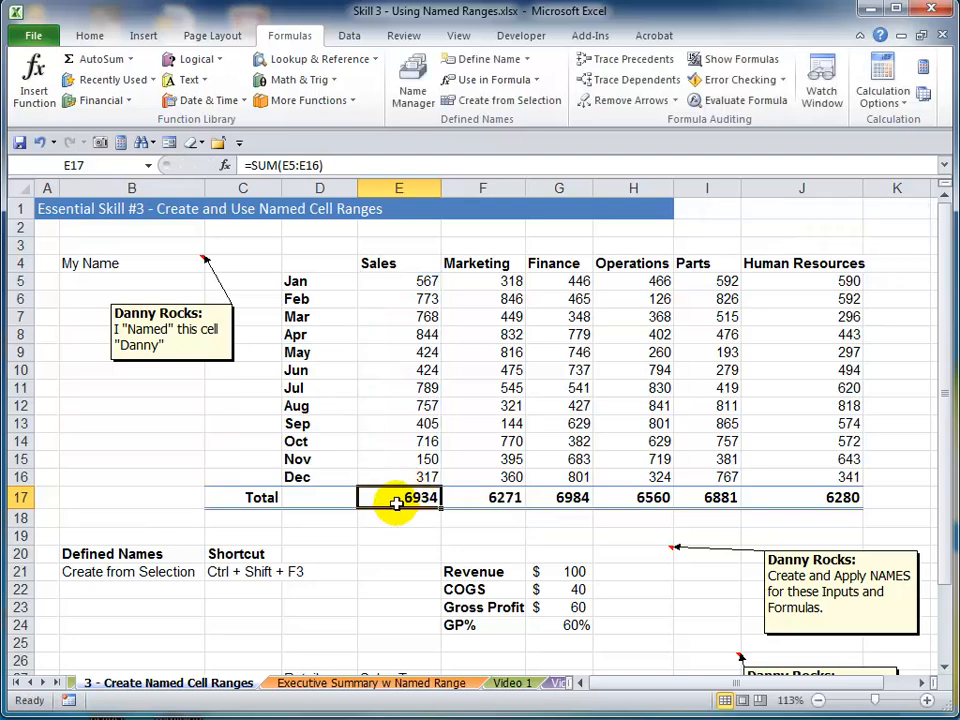
mouse_move(388, 412)
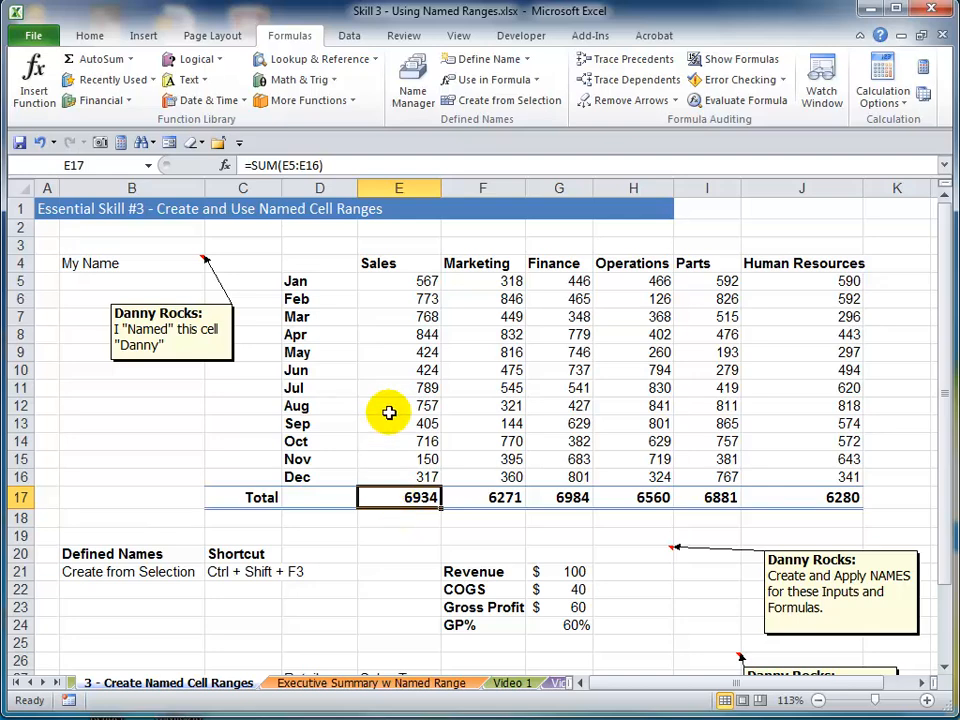
- Select the twelve monthly Sales figures E5:E16 and review the Sales total formula without changing it
click(398, 280)
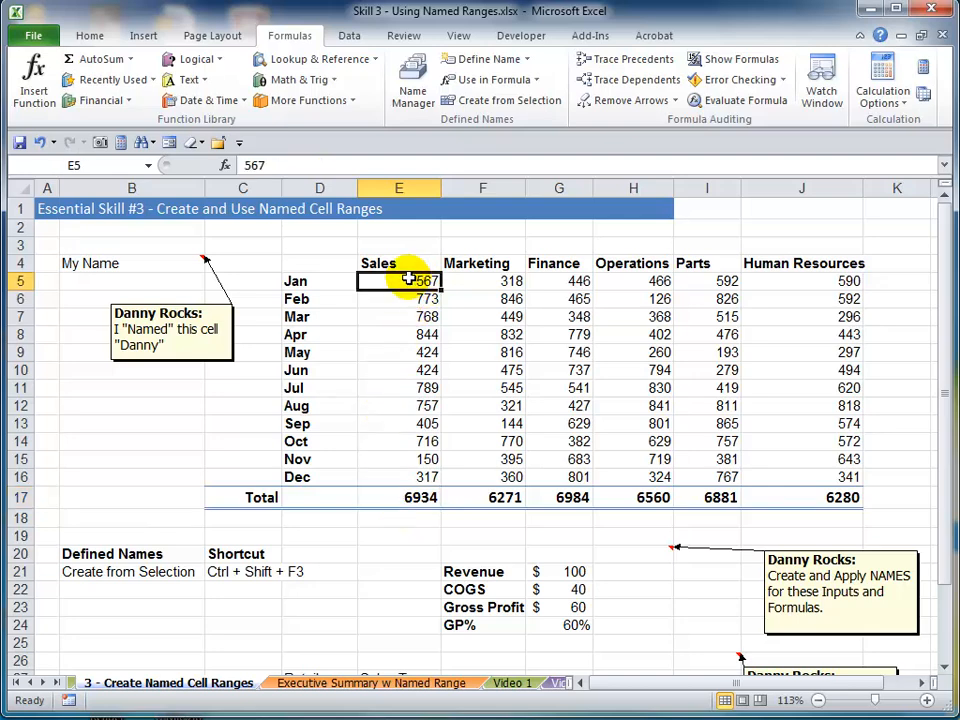
drag(398, 280, 398, 476)
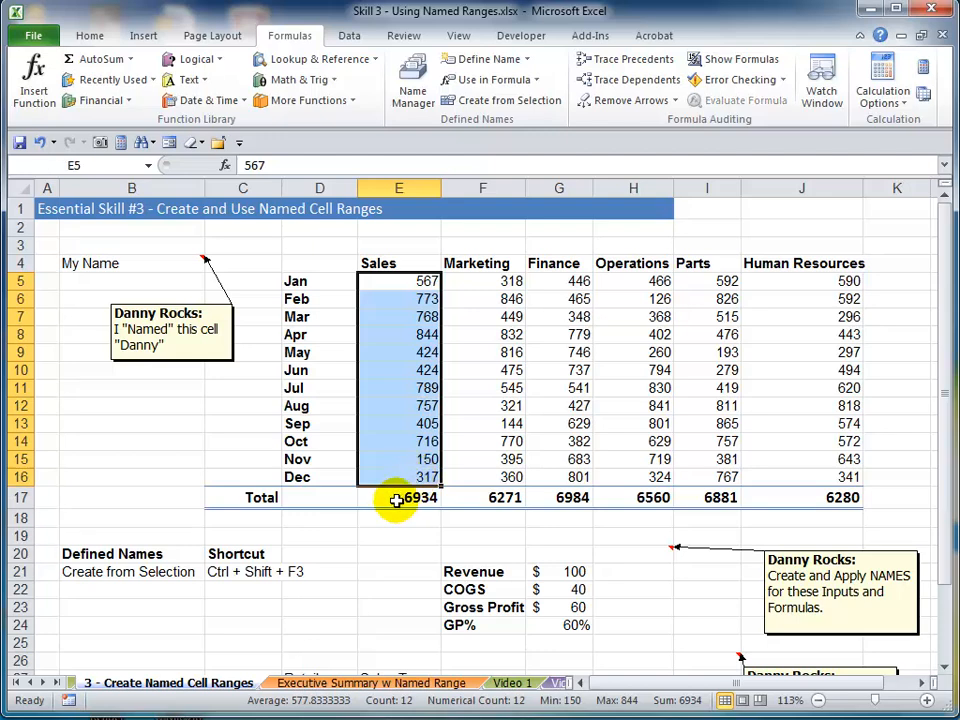
click(398, 496)
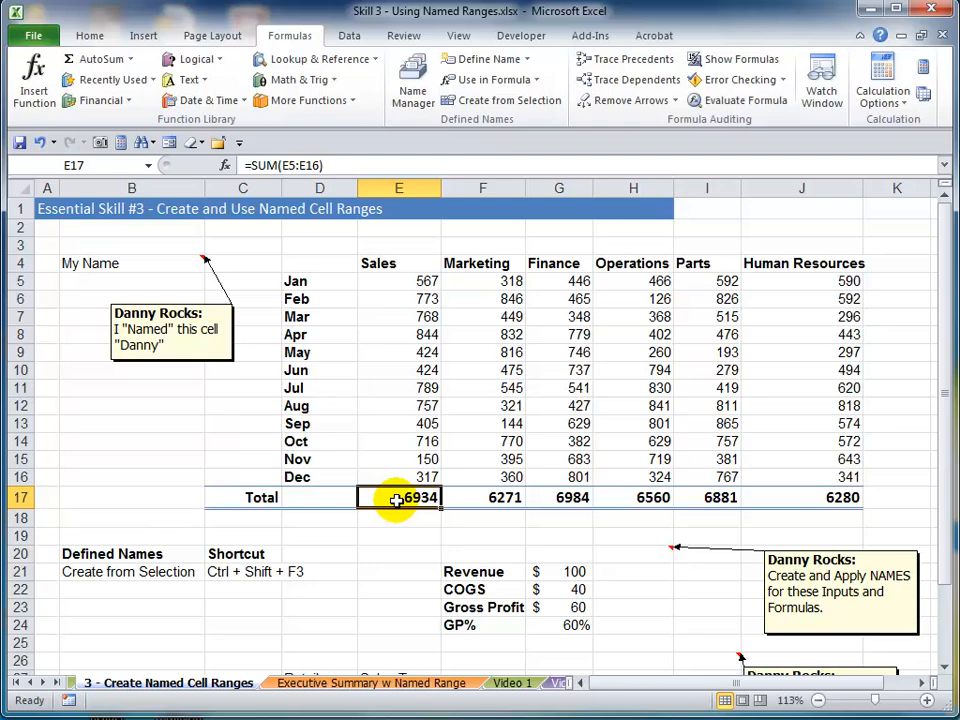
double_click(398, 496)
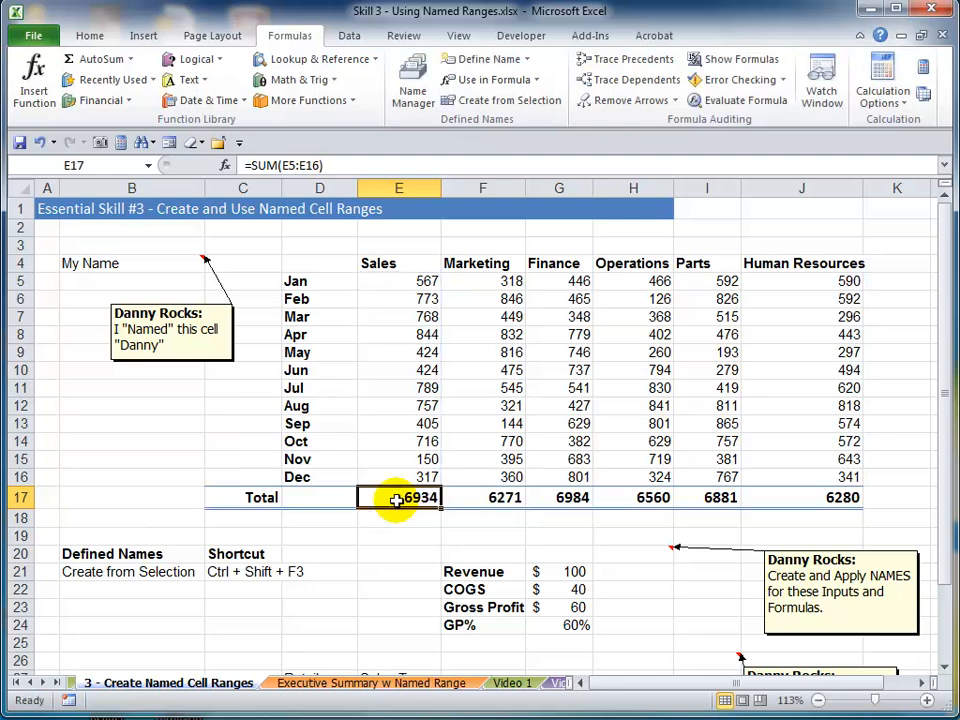
key(ctrl+z)
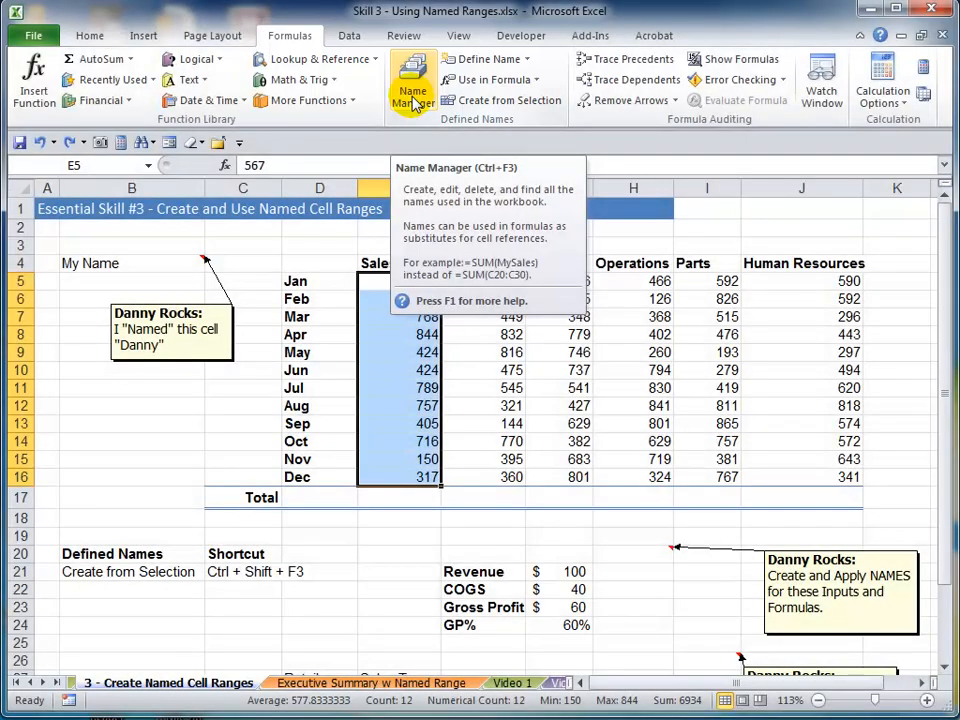
- Confirm in Name Manager that Danny is the only defined name, then show the Define Name options
click(412, 96)
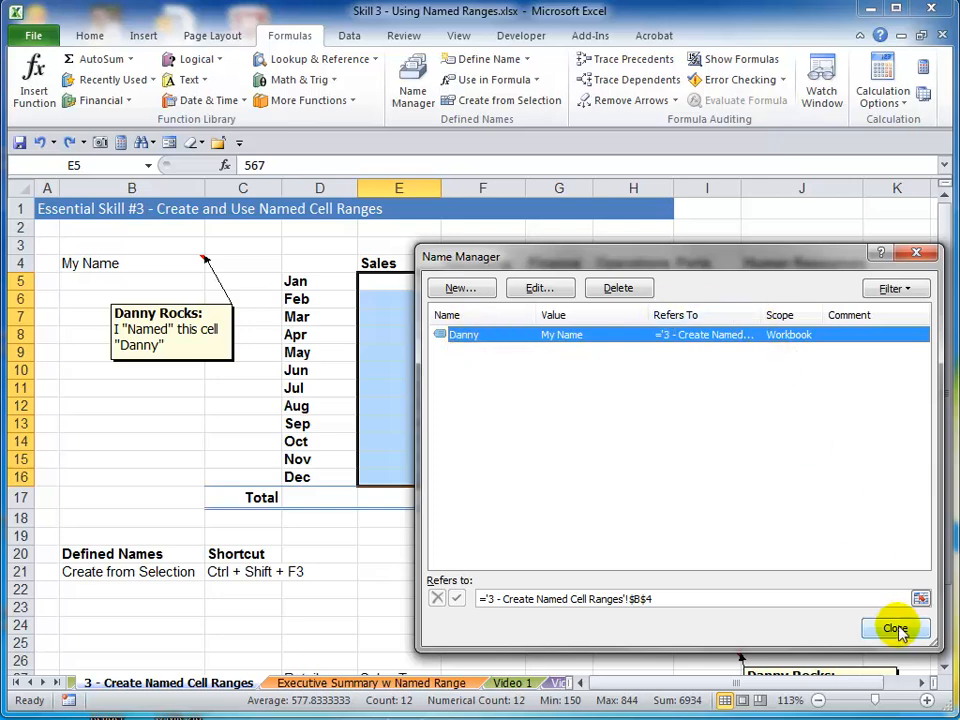
click(894, 628)
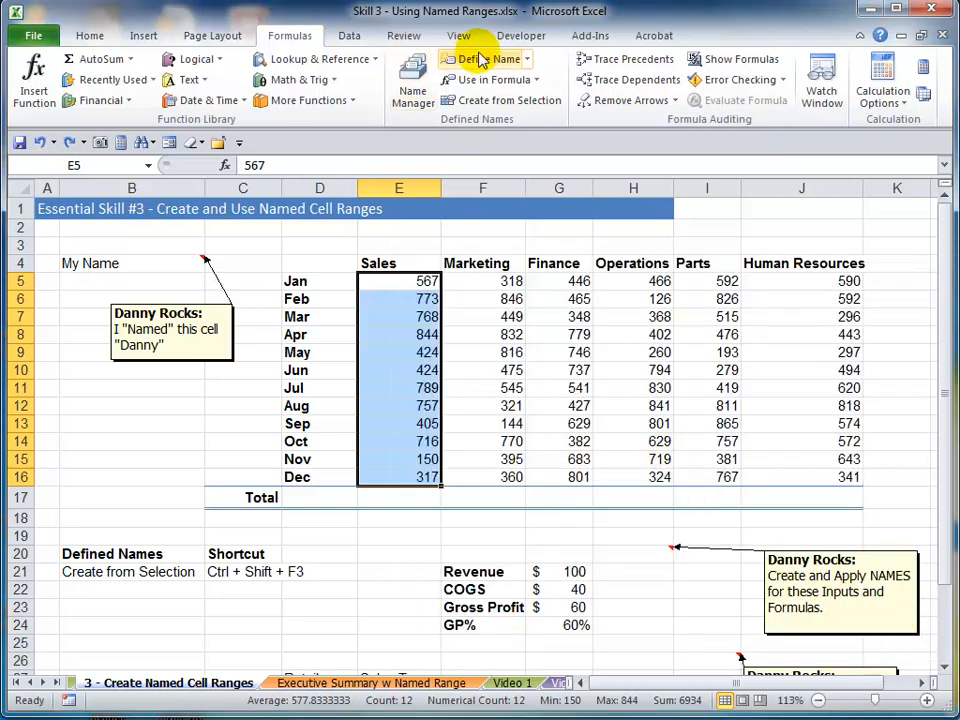
mouse_move(524, 62)
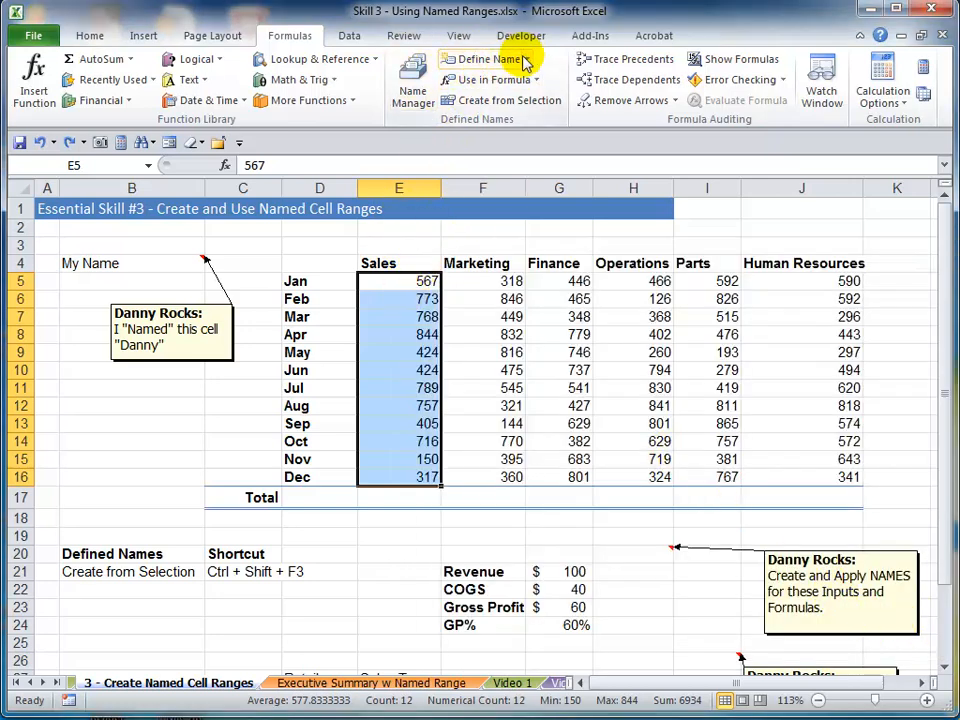
click(488, 60)
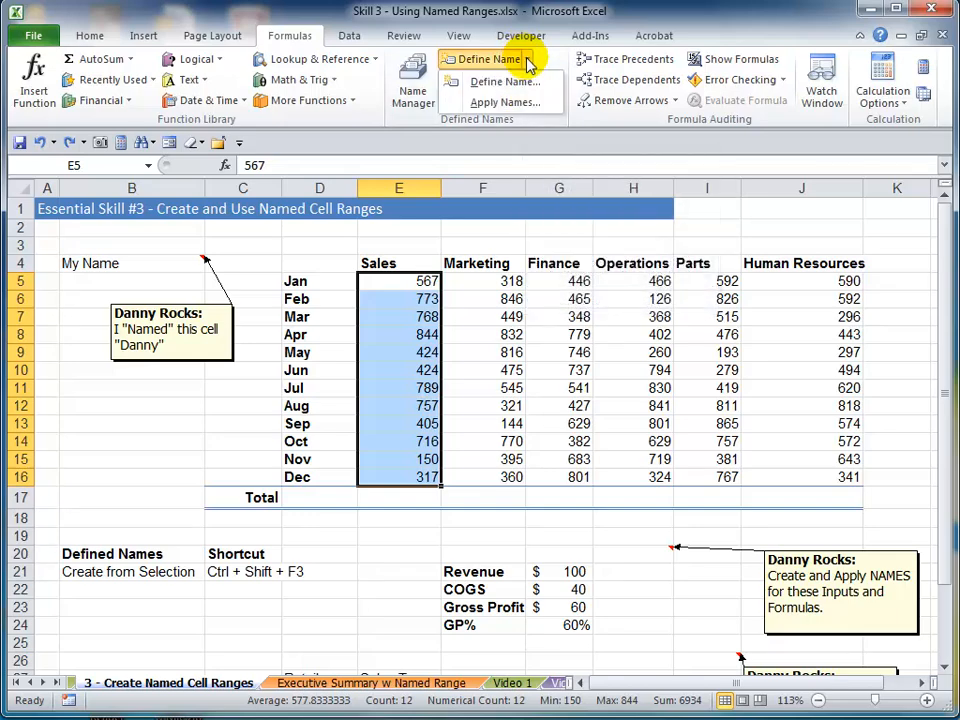
- Define the workbook-level name Sales for the monthly Sales figures E5:E16
click(488, 60)
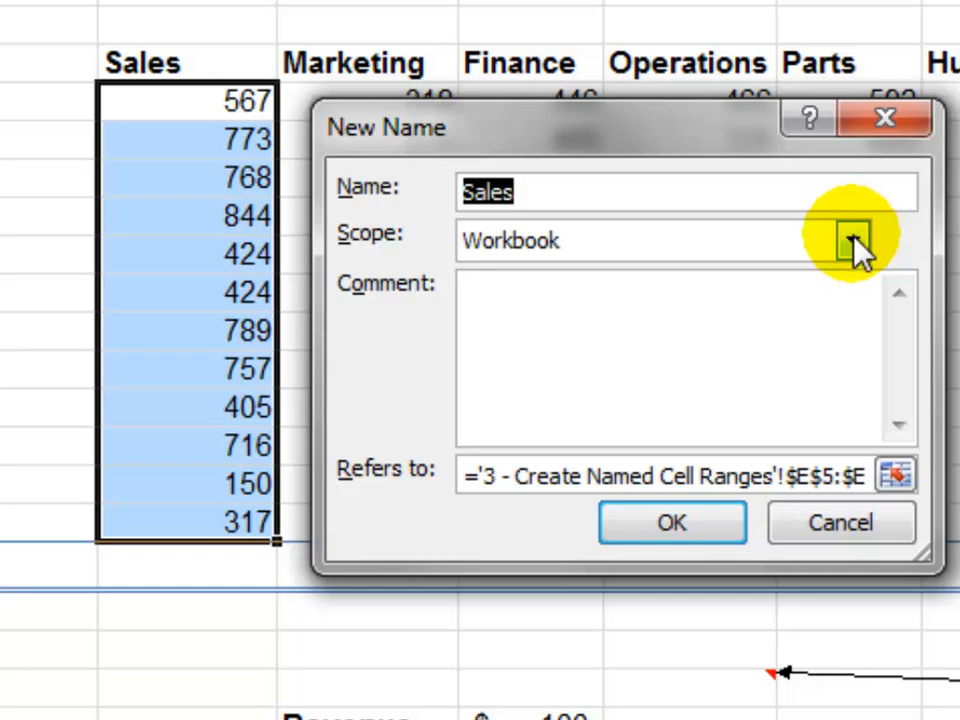
click(852, 240)
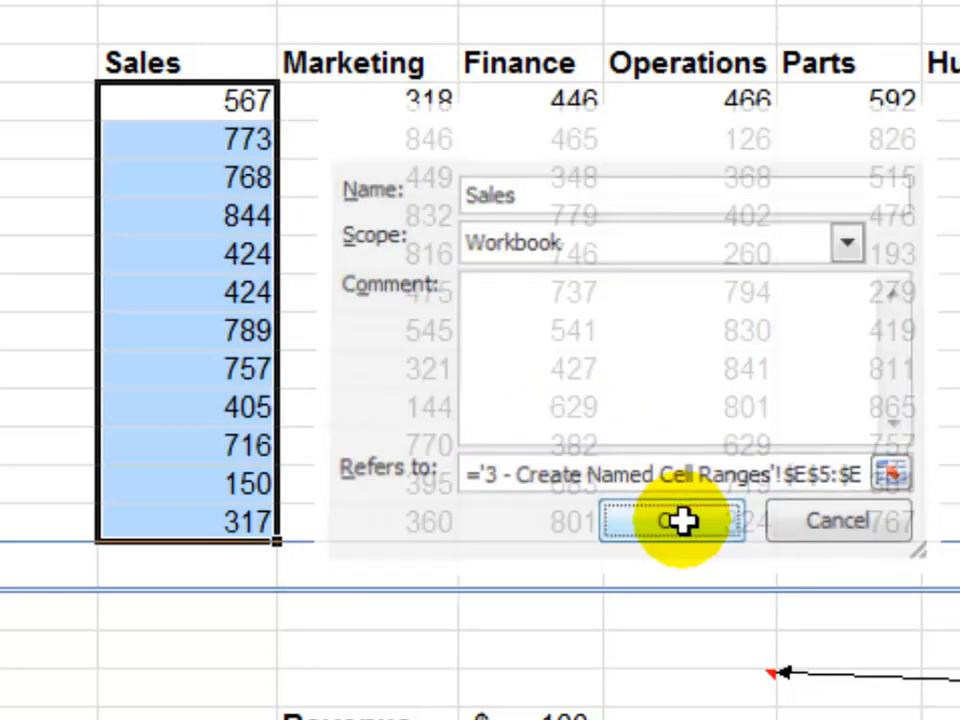
click(670, 520)
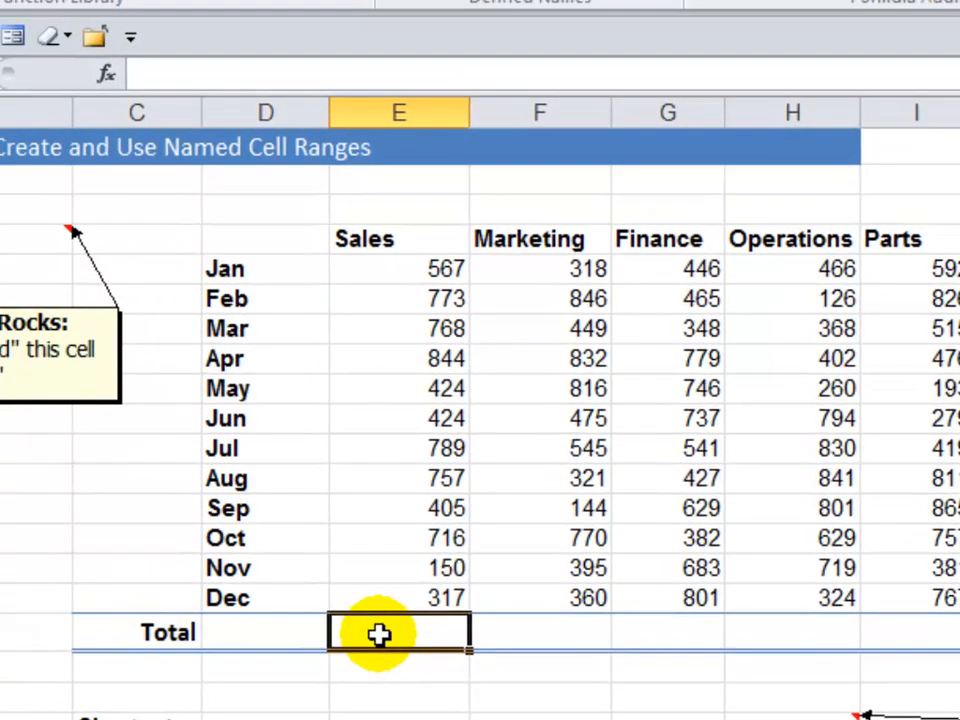
- Enter =SUM(Sales) in E17, returning 6934, and move to the Executive Summary sheet
text(=su)
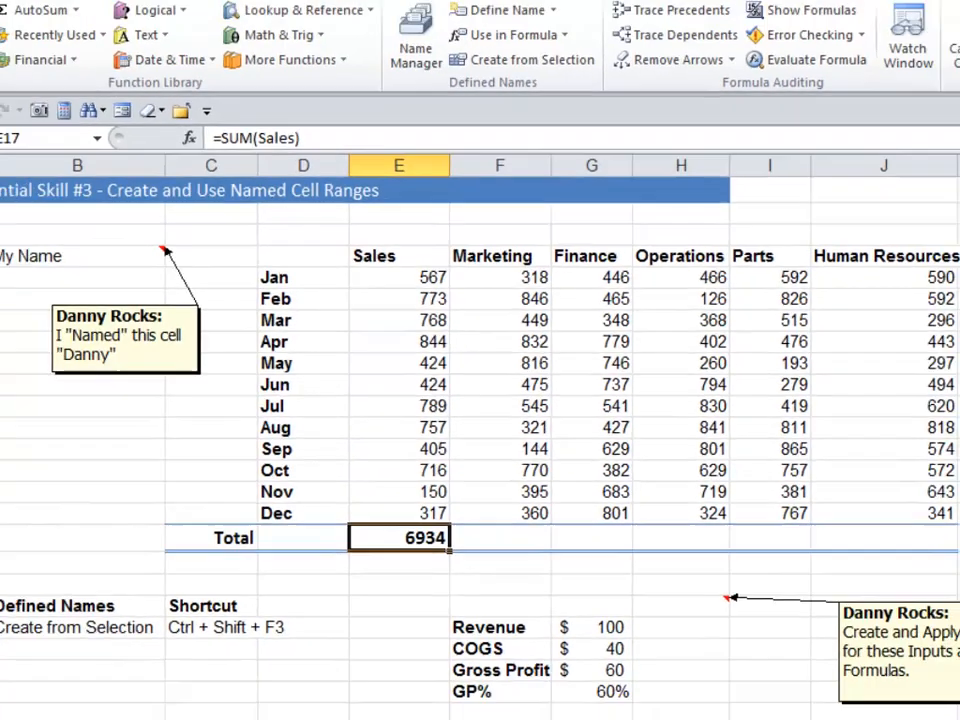
click(372, 682)
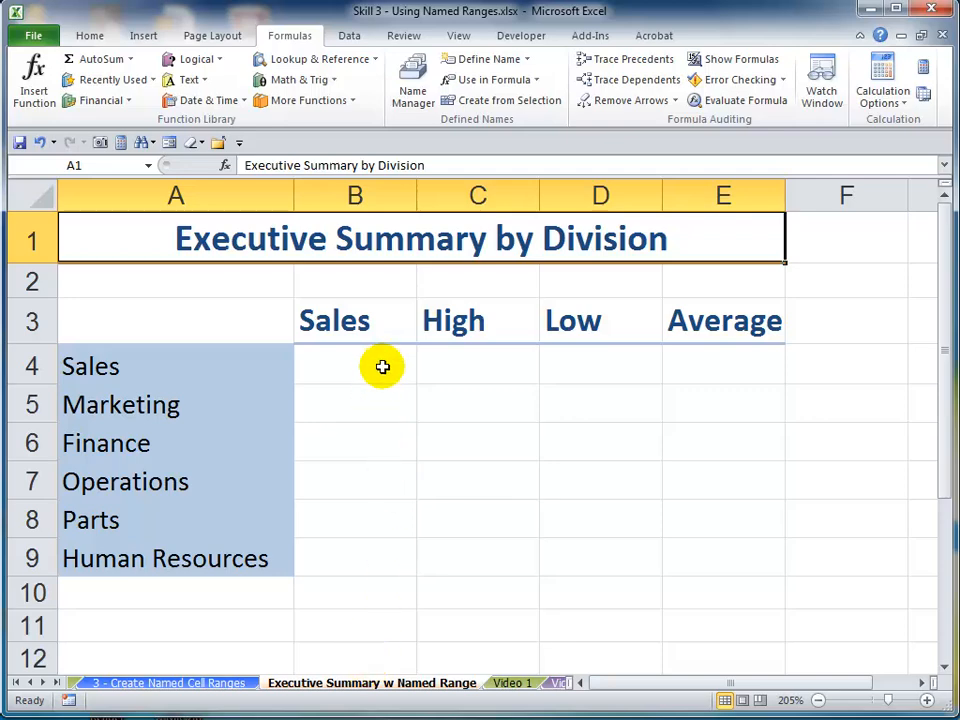
- Enter =SUM(Sales) in the Executive Summary Sales cell B4, returning 6934, and return to the data sheet
click(356, 364)
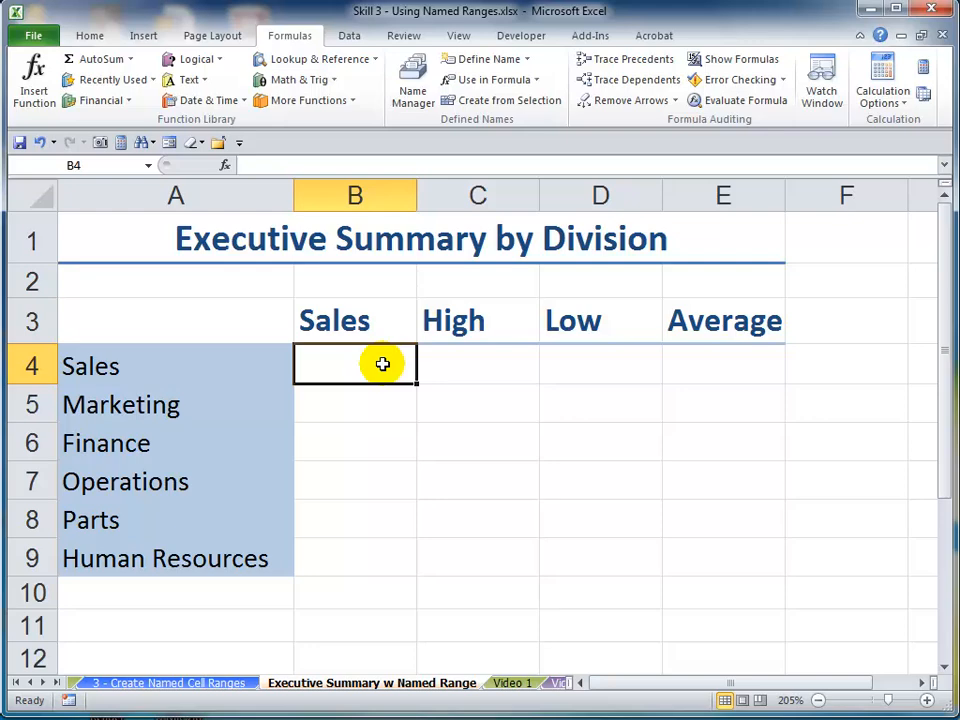
text(=sum)
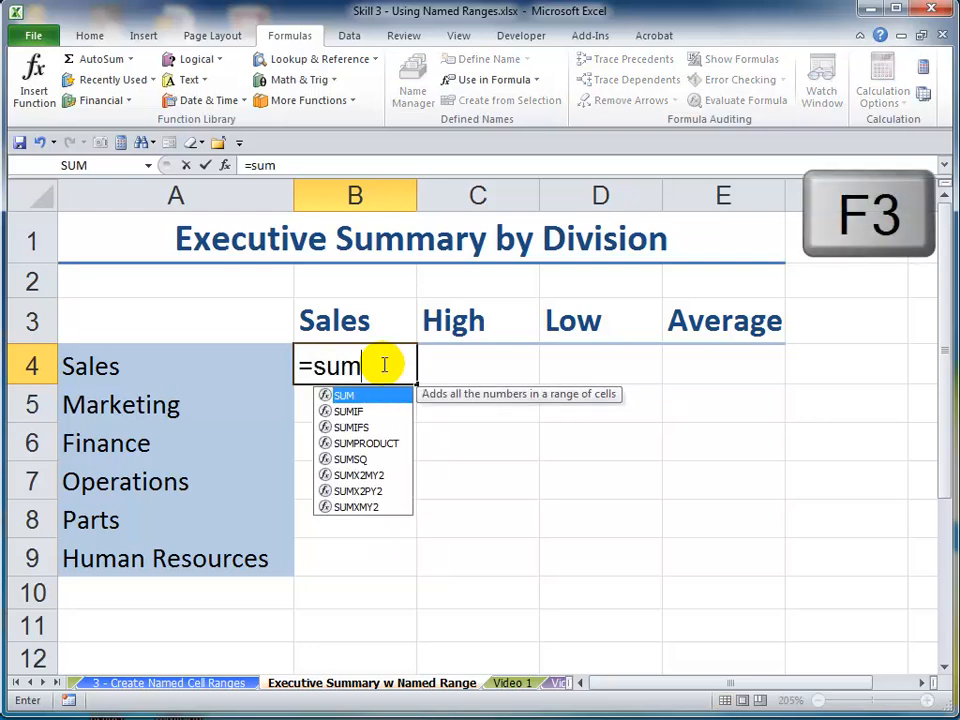
text(()
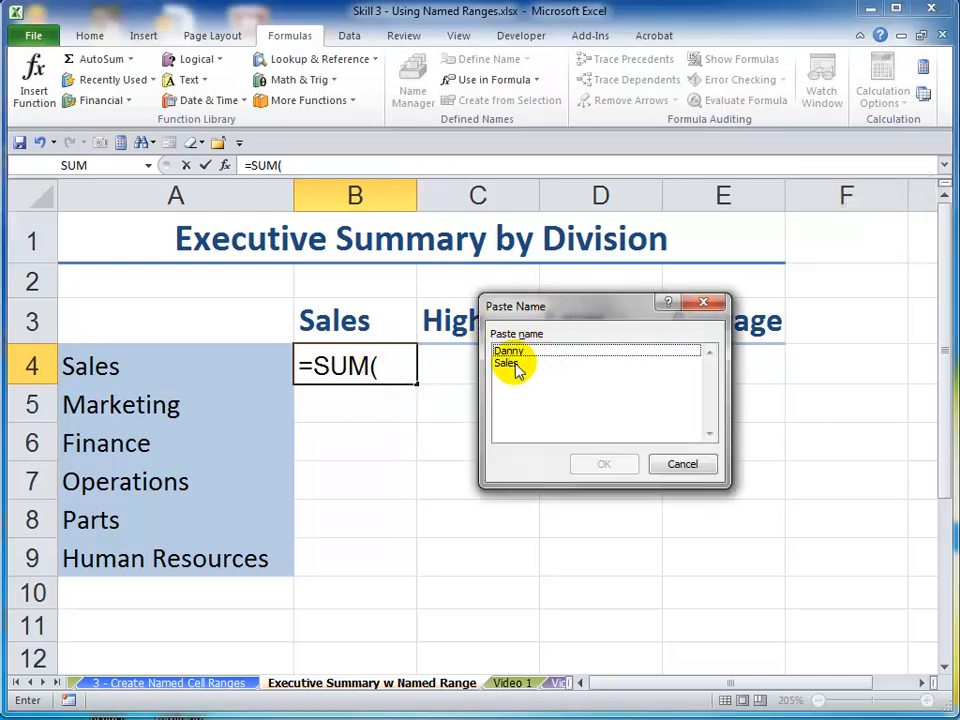
double_click(506, 364)
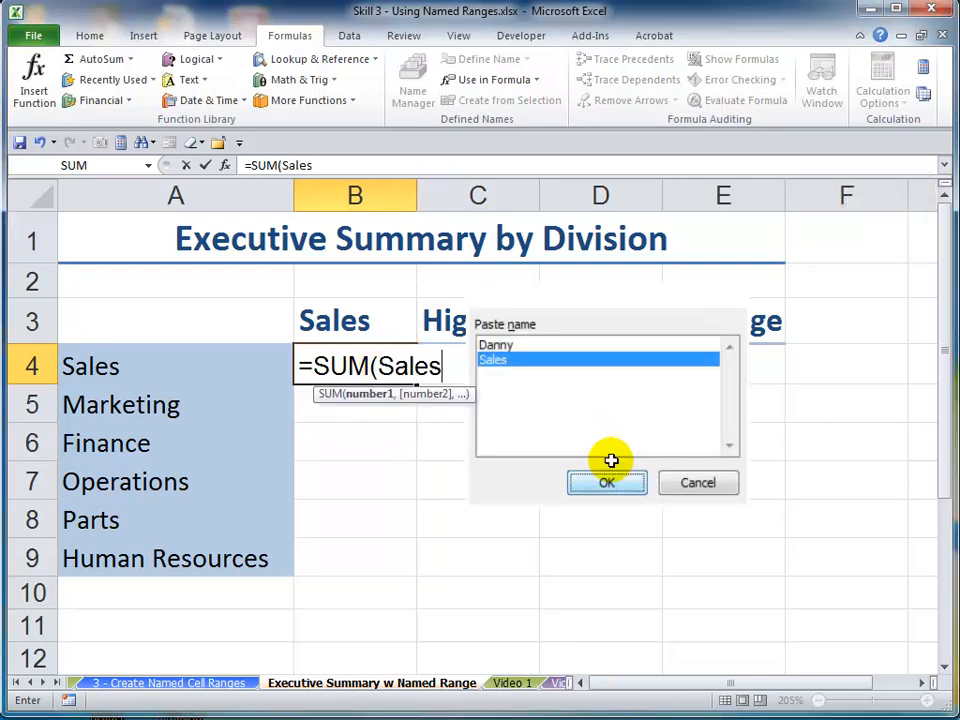
click(606, 482)
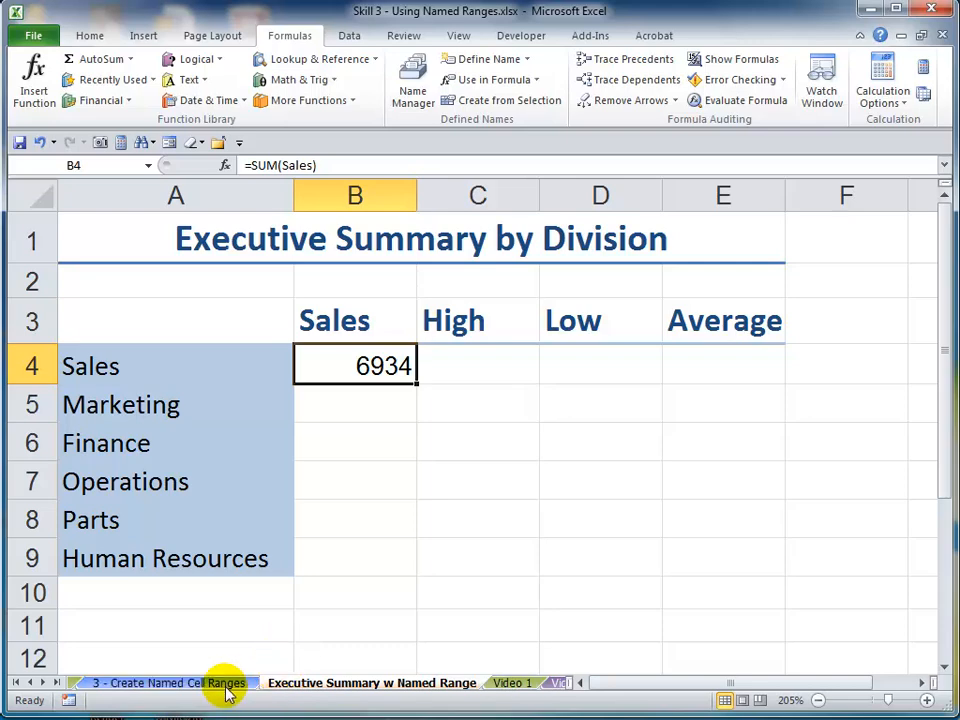
click(164, 682)
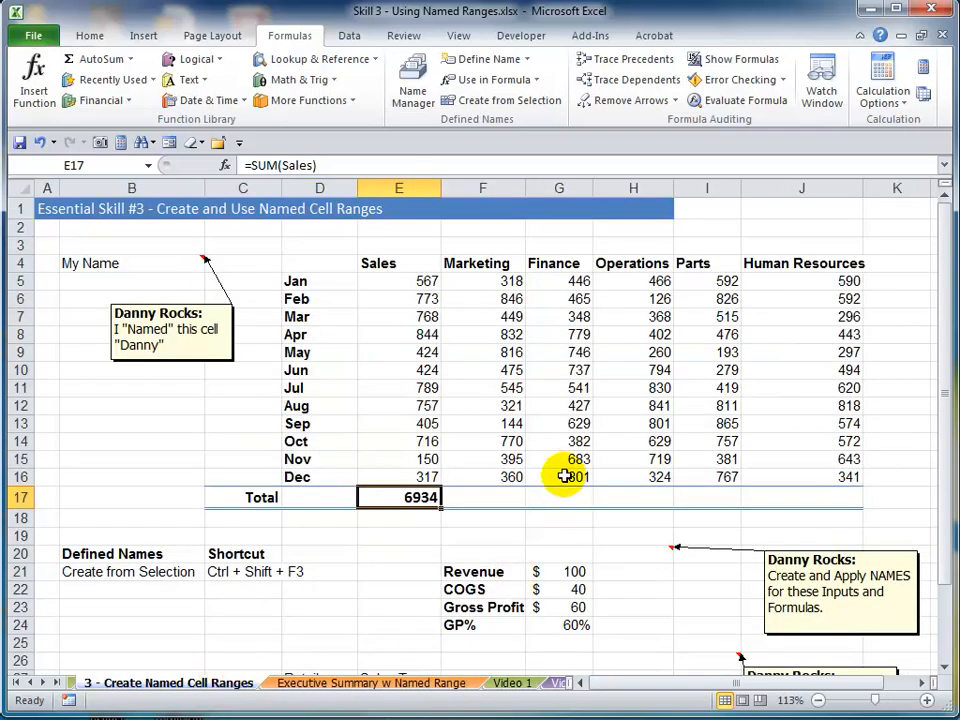
- Select the Marketing through Human Resources columns F4:J16, headers and monthly values
click(132, 572)
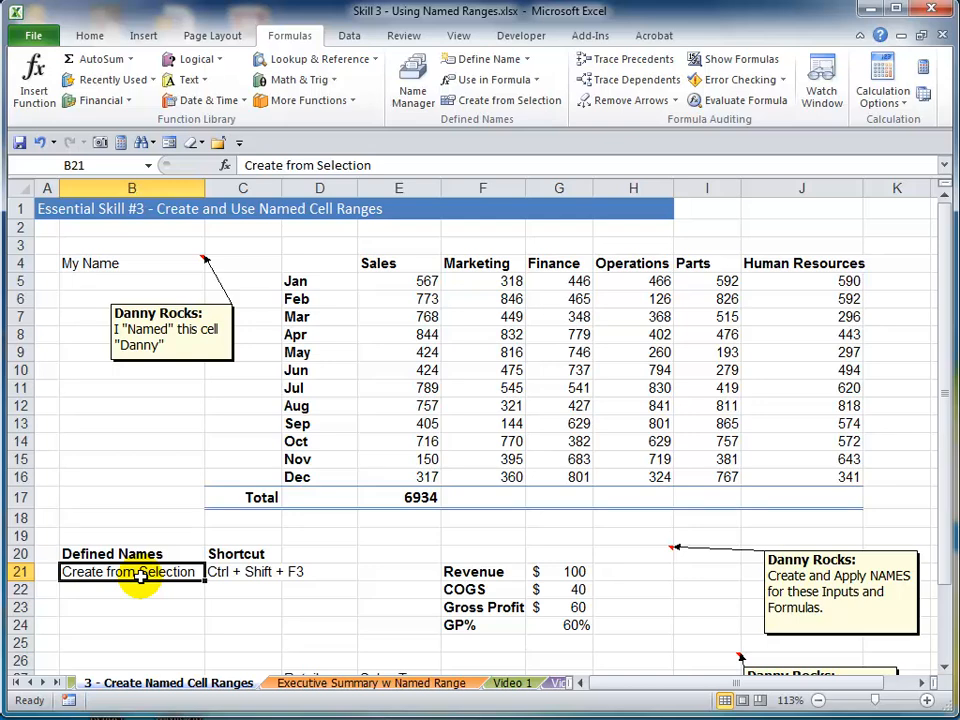
mouse_move(498, 80)
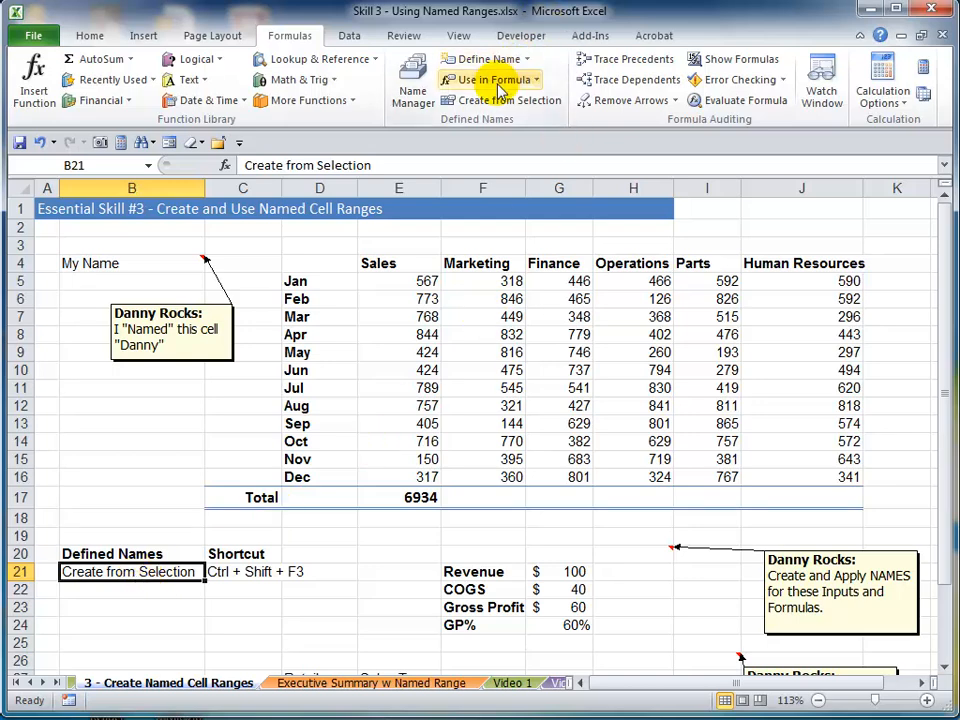
mouse_move(500, 100)
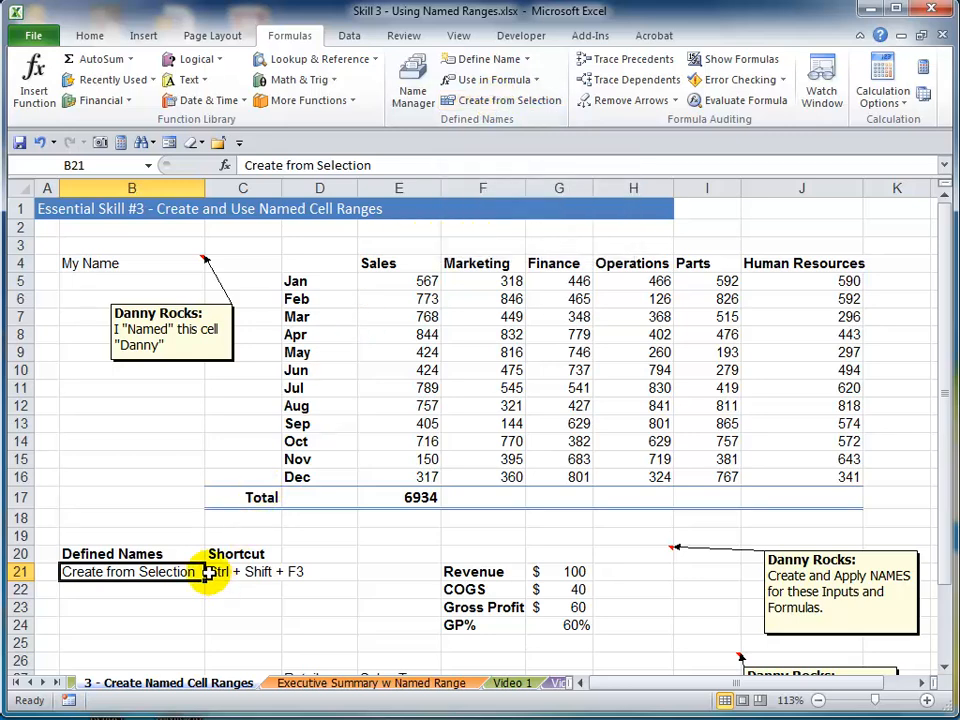
mouse_move(476, 264)
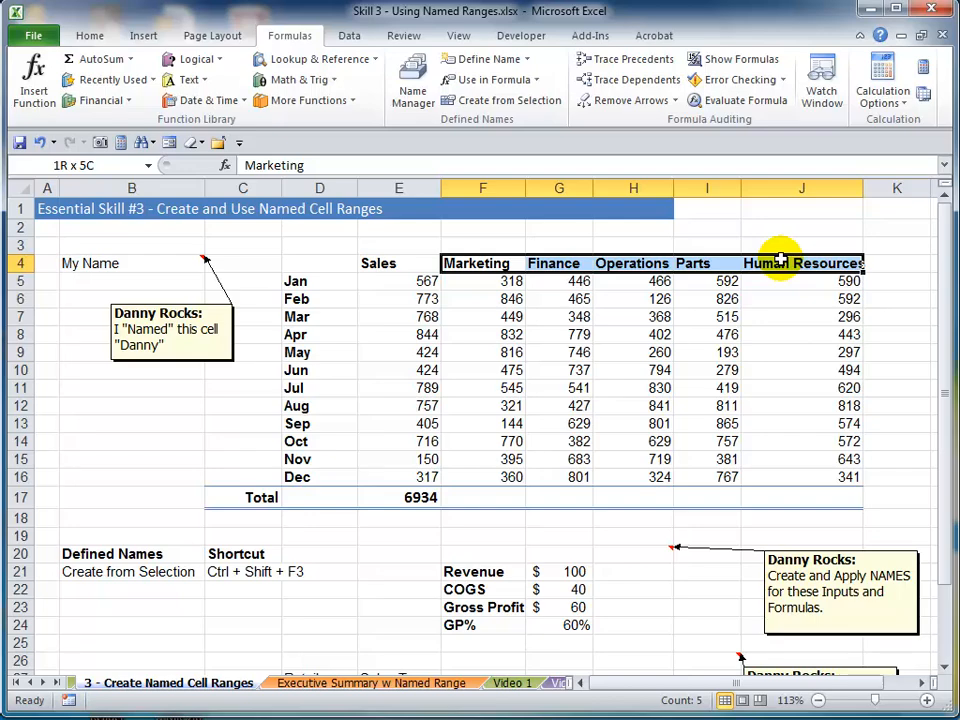
drag(780, 264, 776, 468)
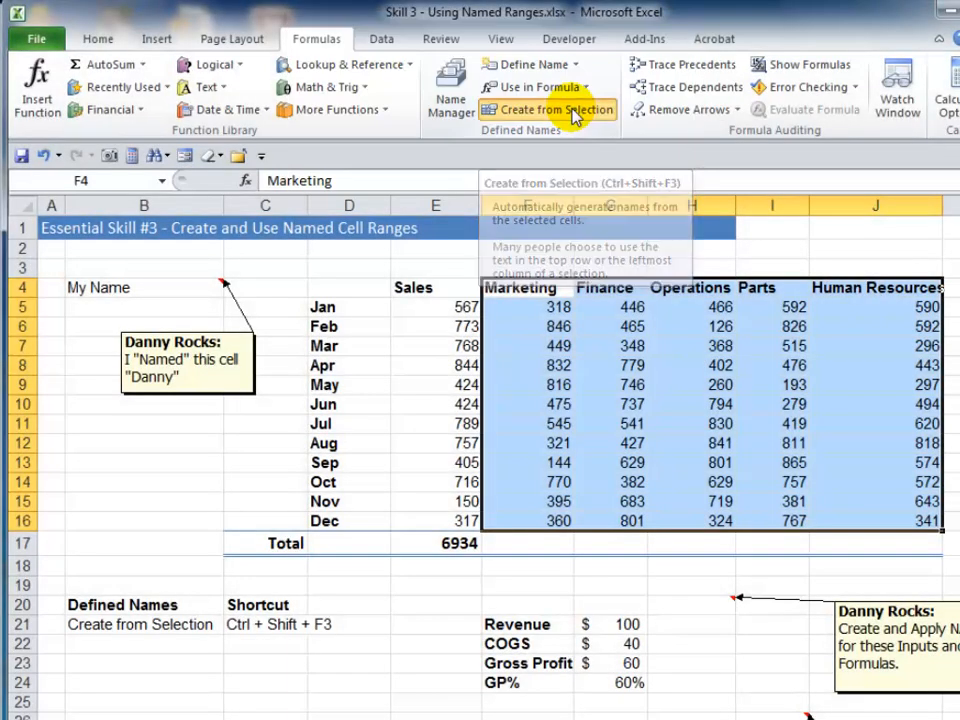
- Create names for Marketing through Human Resources from their top-row headers, then move to the Executive Summary
click(548, 108)
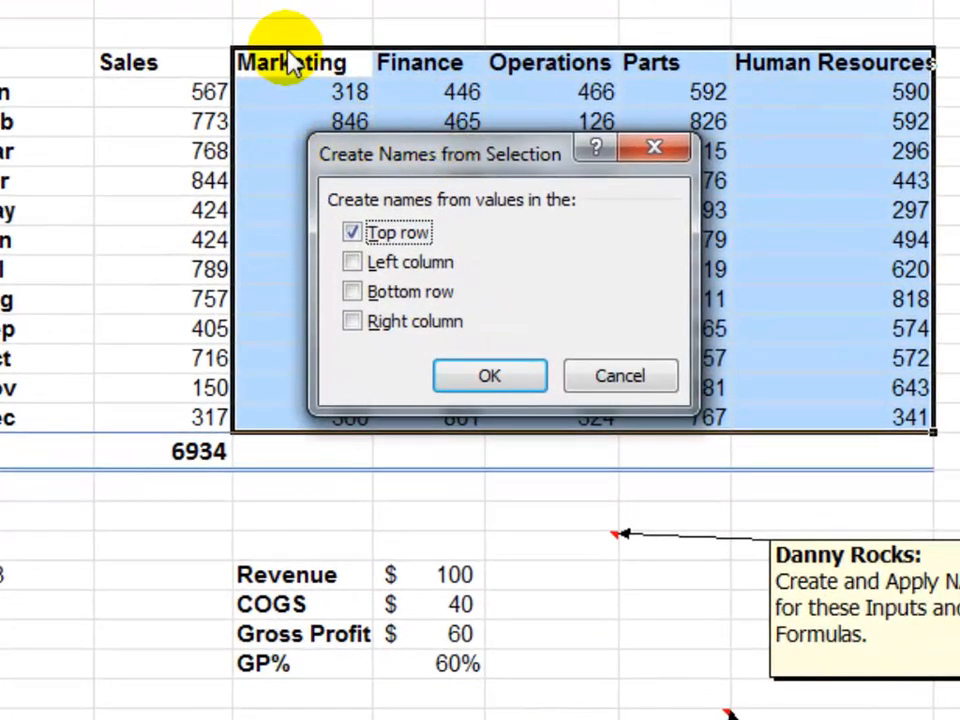
mouse_move(336, 56)
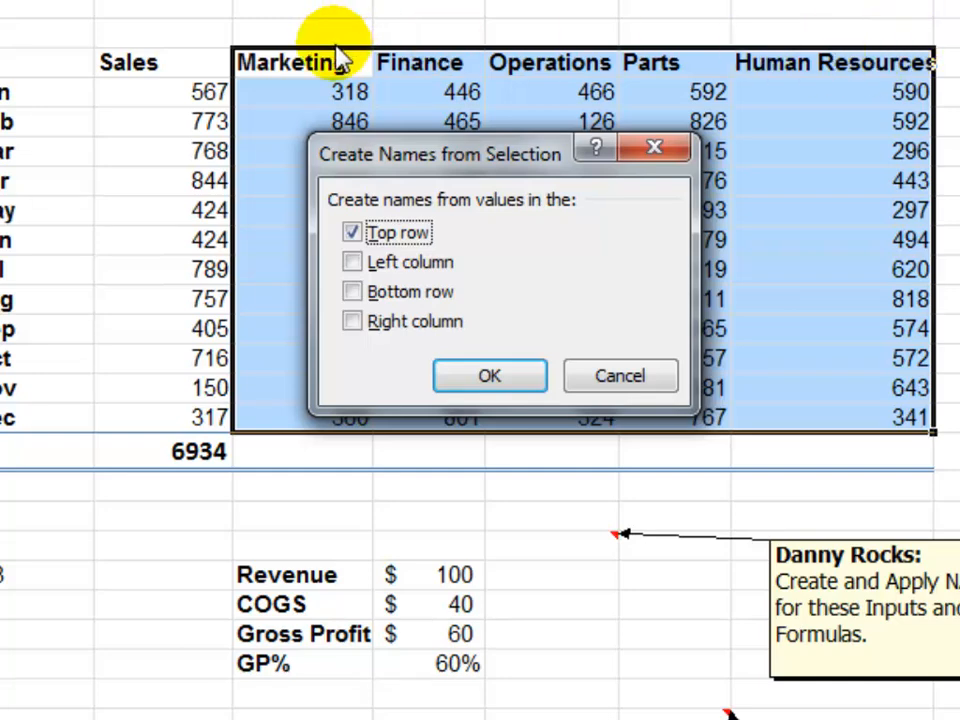
mouse_move(410, 160)
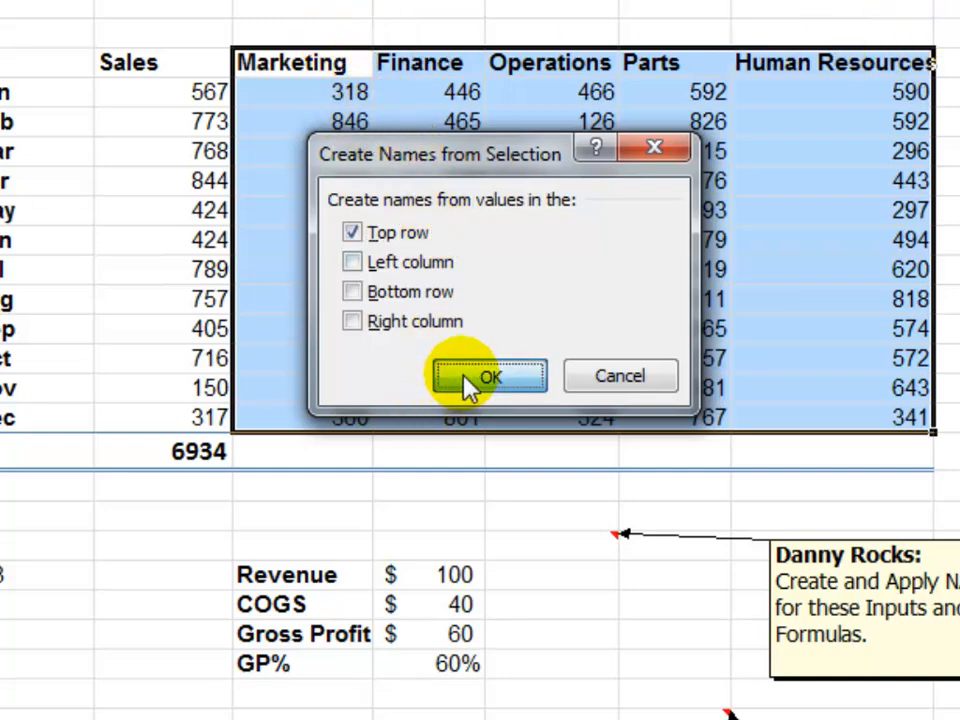
click(488, 376)
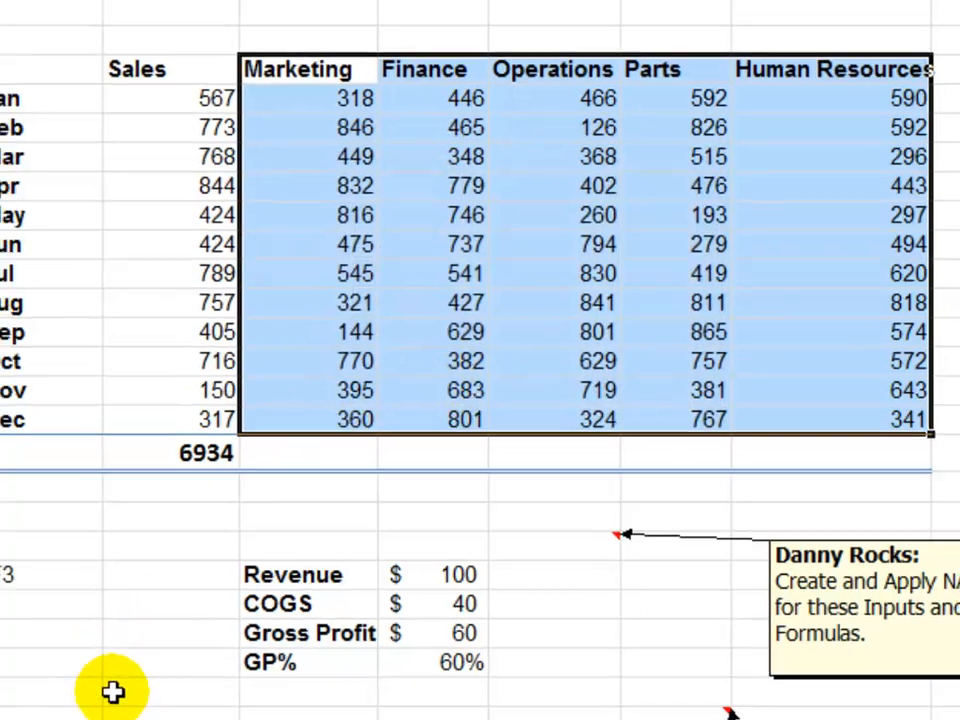
click(372, 682)
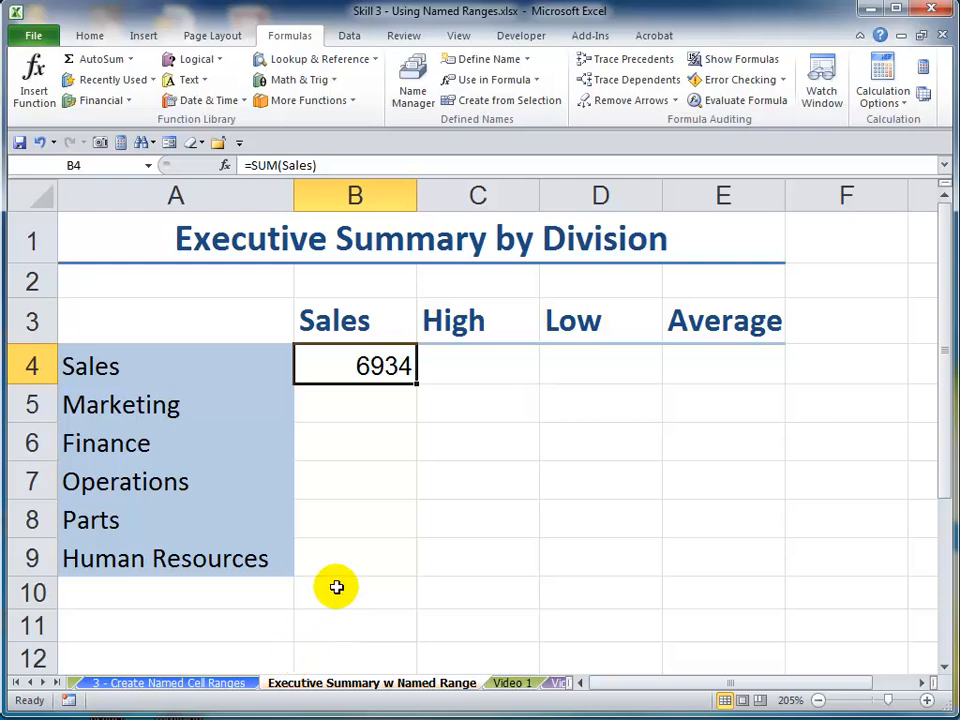
mouse_move(484, 476)
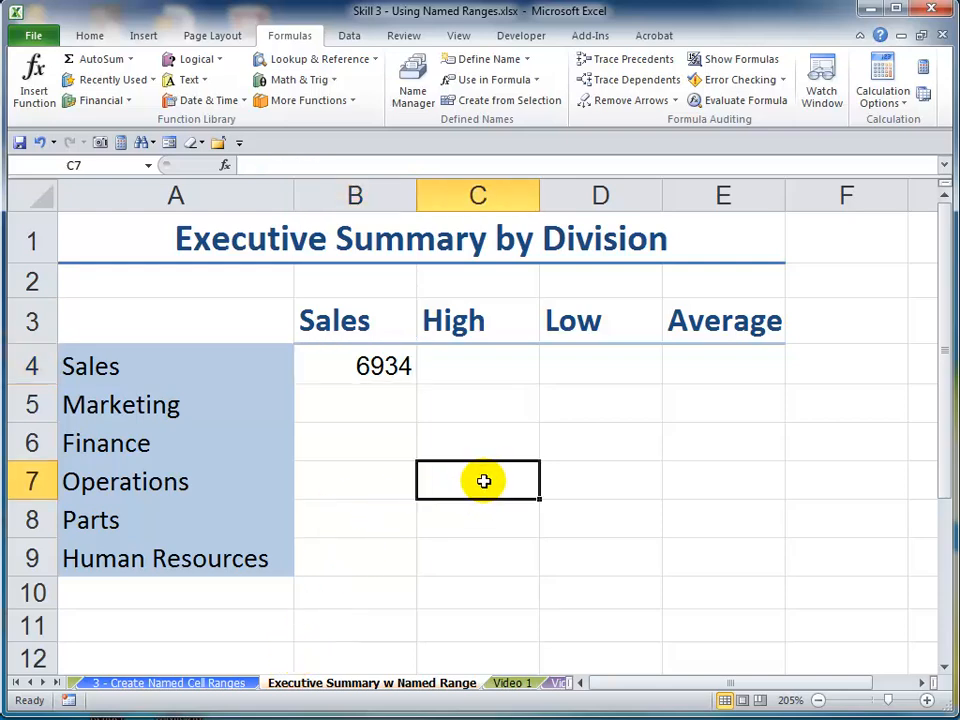
- Enter =MAX(Operations) in C7 using the Paste Name list, returning 841 as the Operations high
text(=ma)
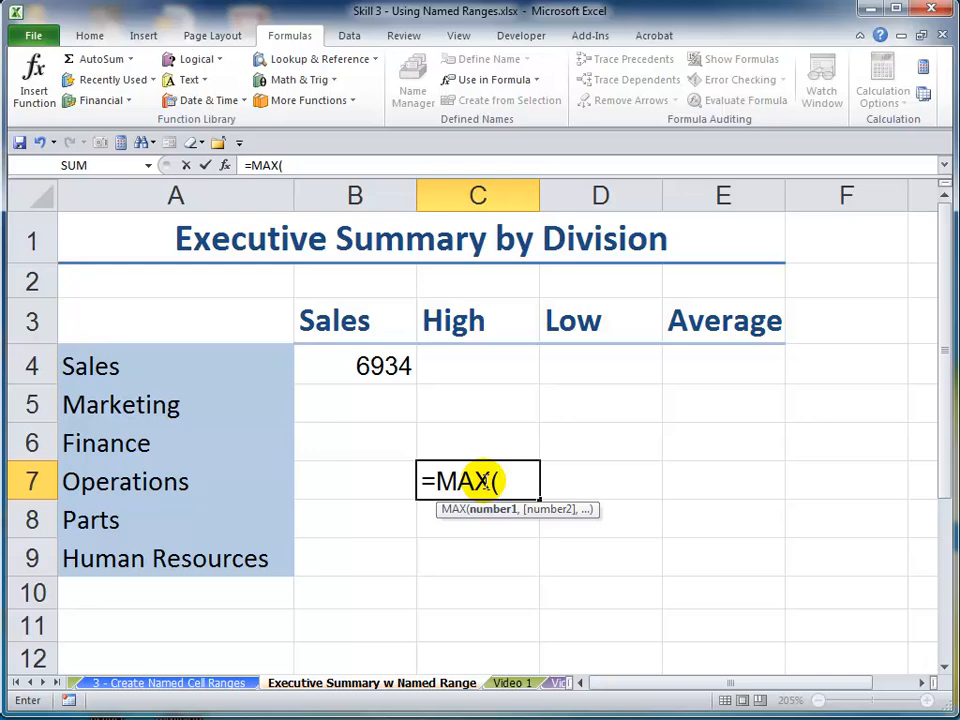
key(f3)
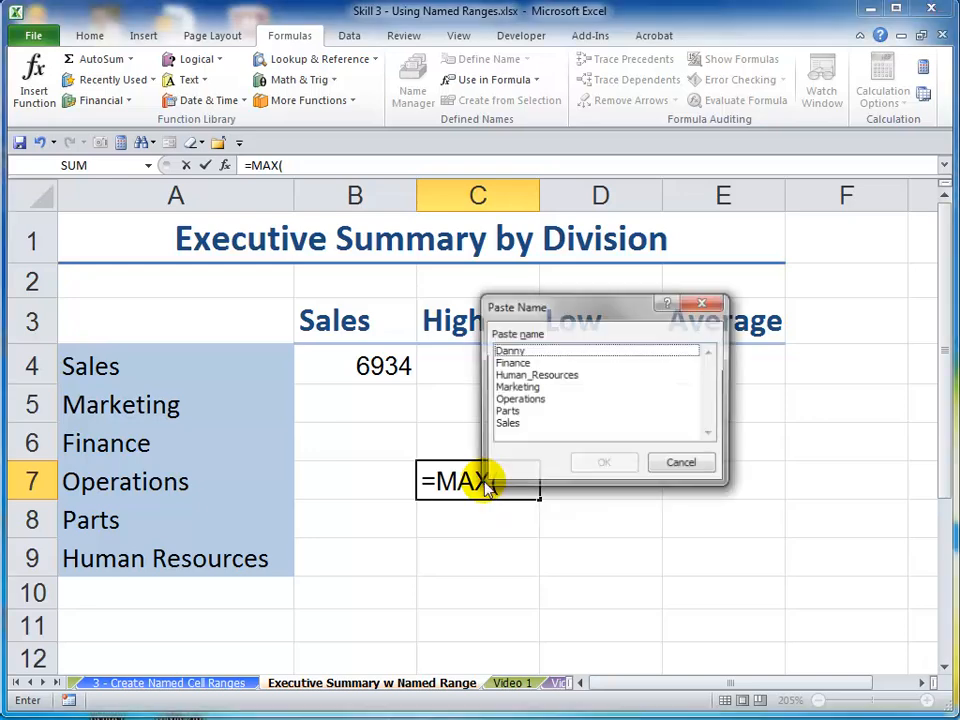
click(520, 400)
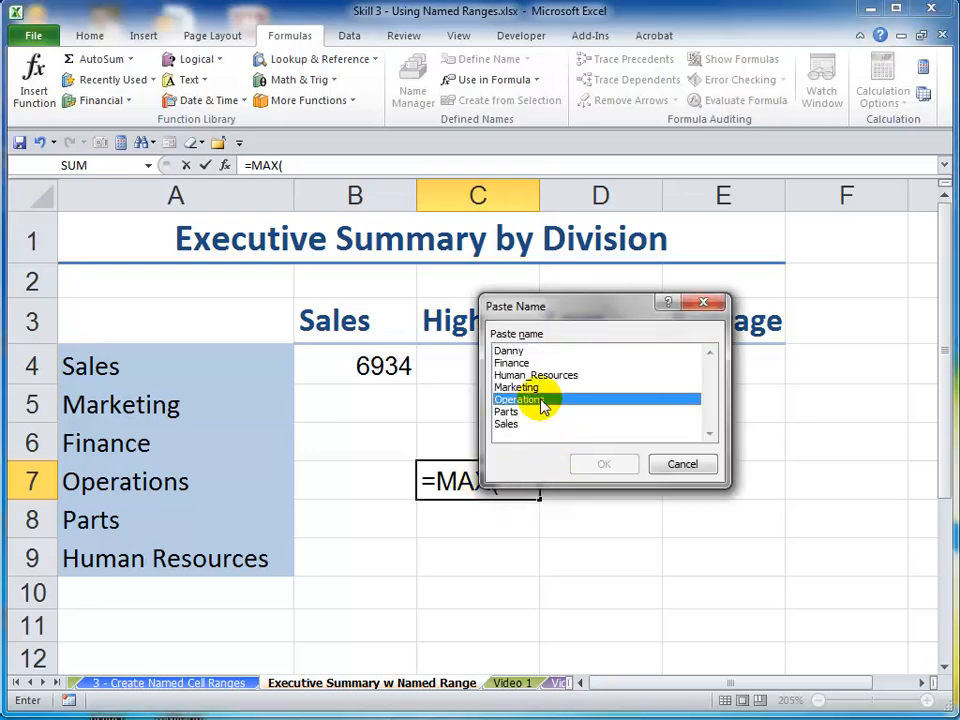
click(604, 464)
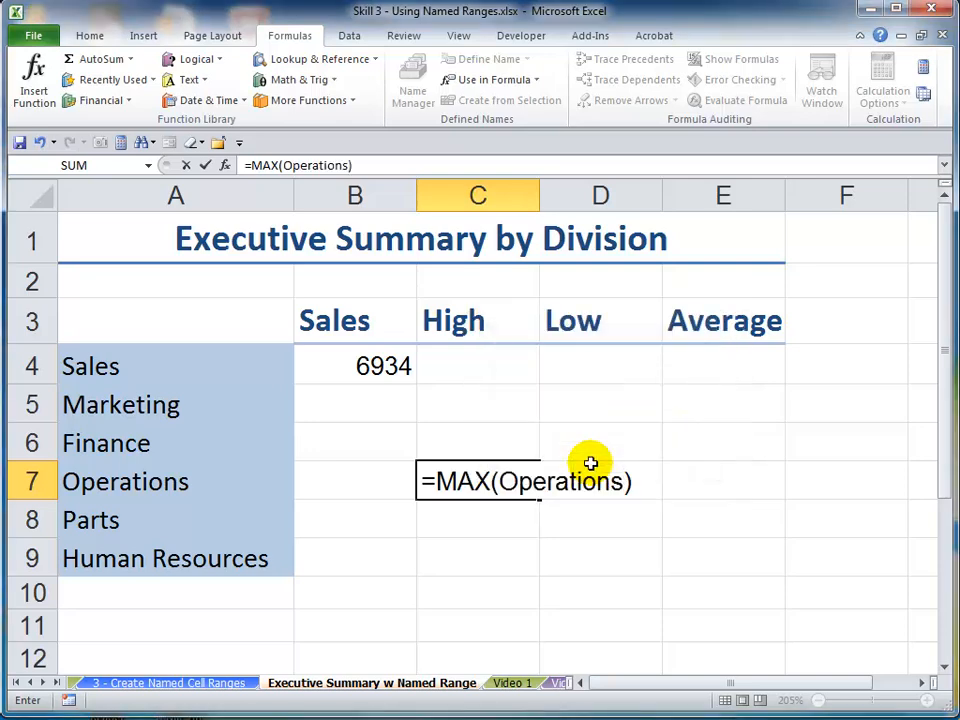
key(enter)
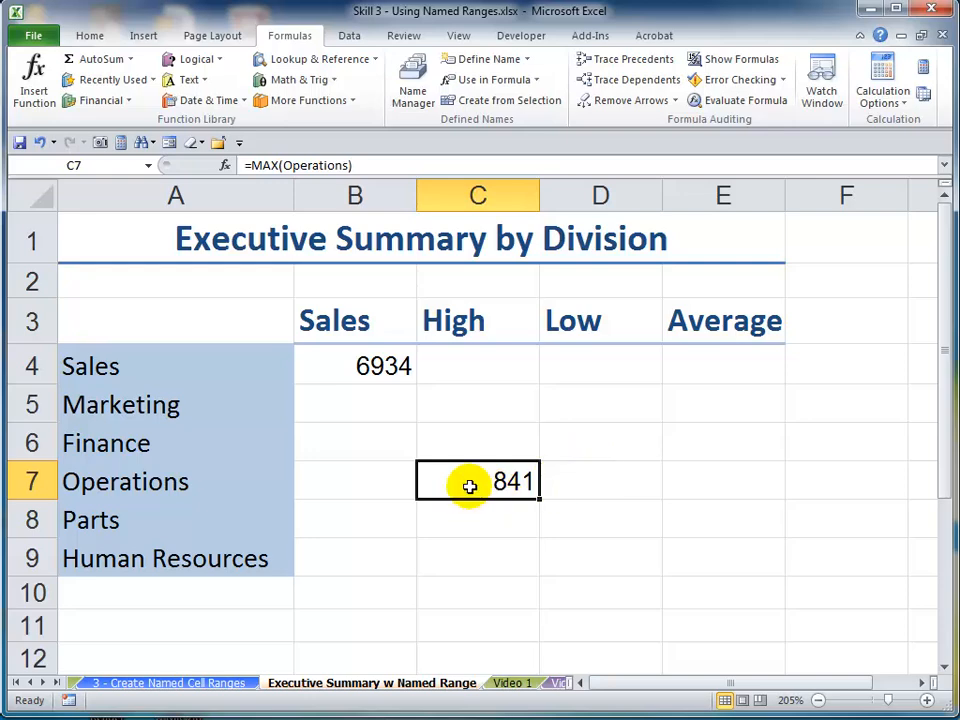
double_click(476, 480)
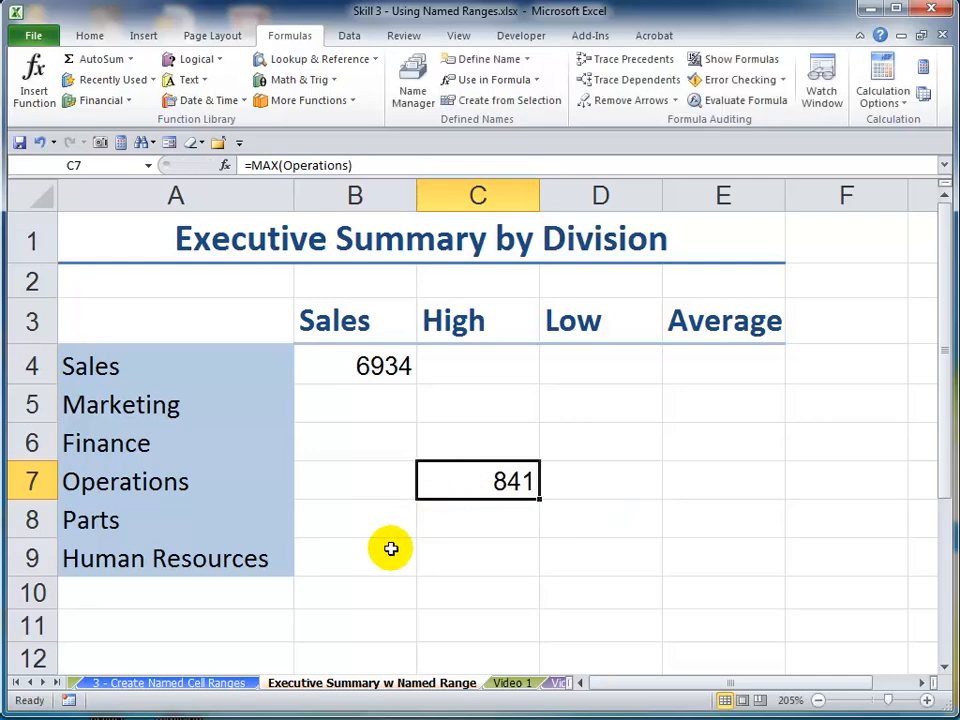
- Change July Operations to 1500 and September Sales to 5000 on the data sheet
click(160, 682)
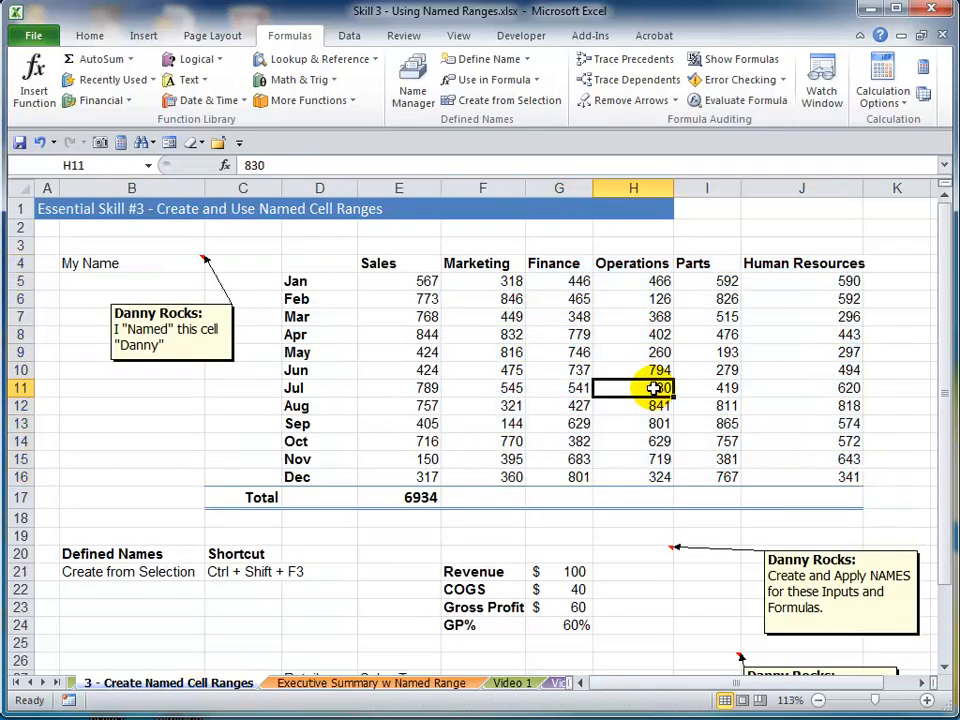
text(1500)
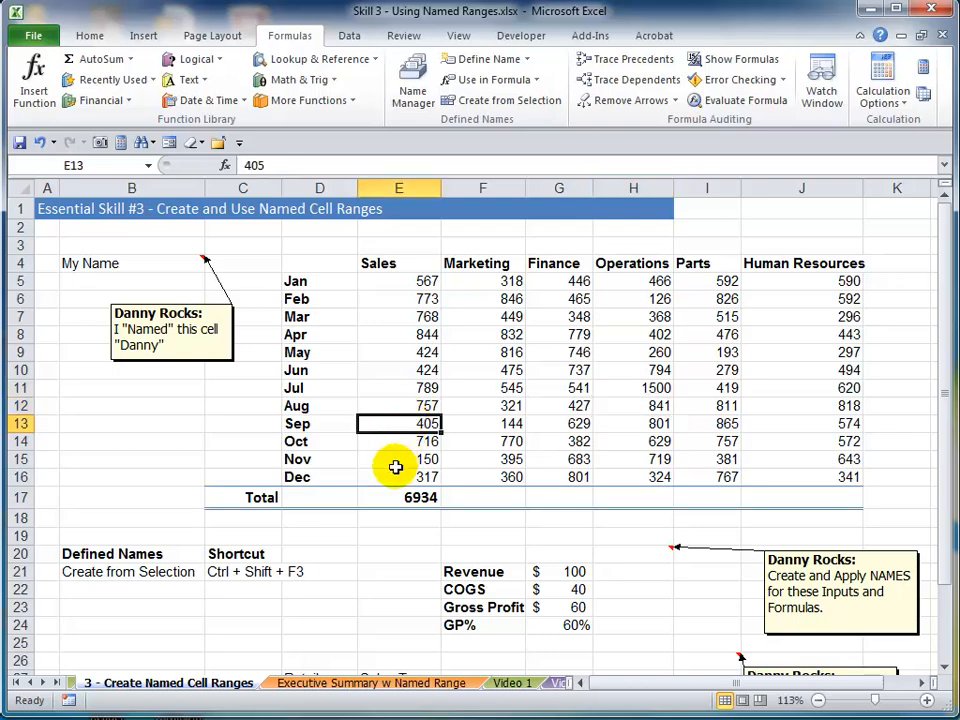
text(5000)
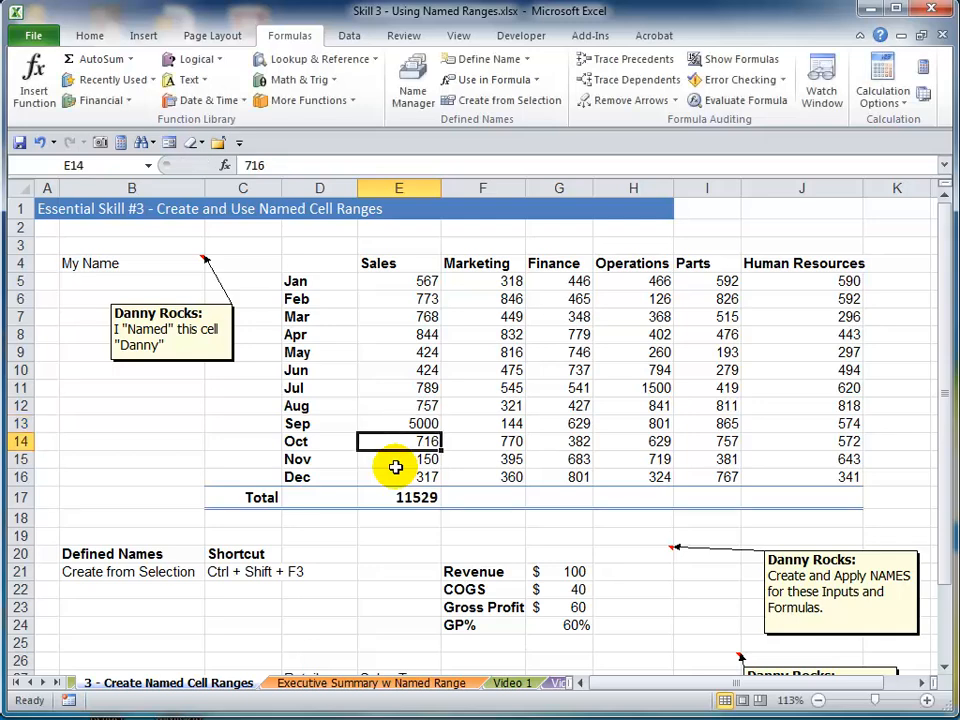
- Verify the Executive Summary shows Sales 11529 and Operations high 1500, then return to the data sheet
click(370, 682)
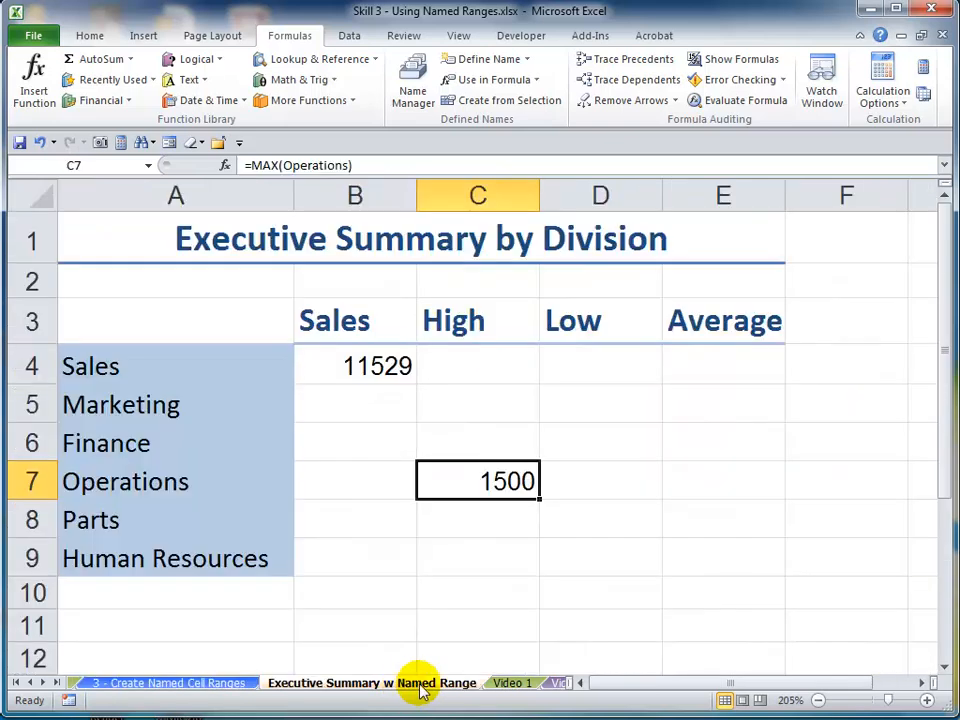
click(356, 364)
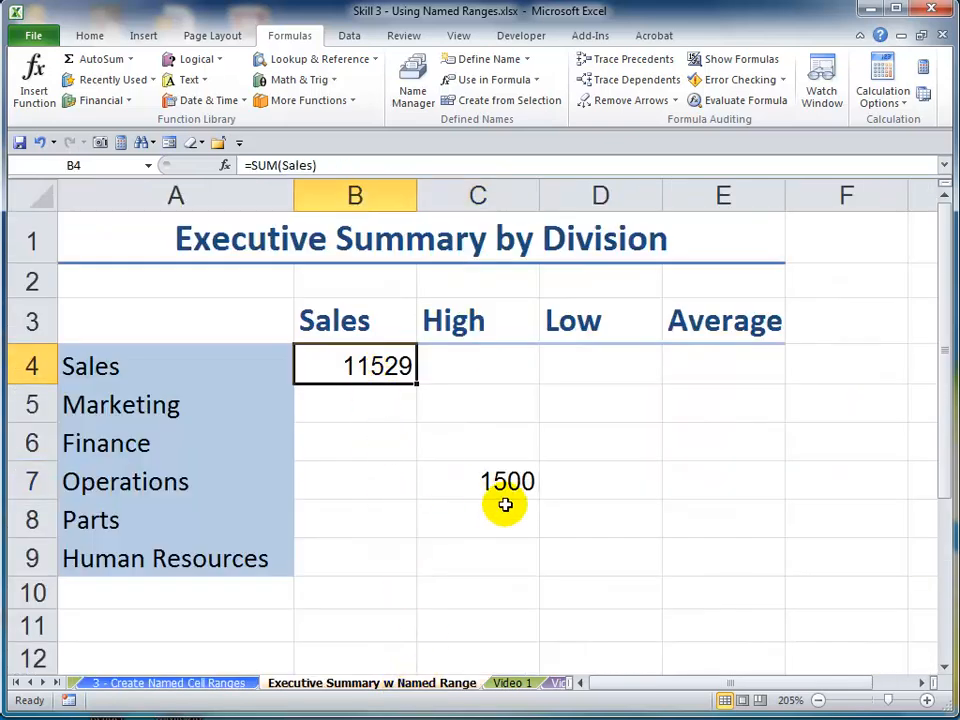
click(476, 480)
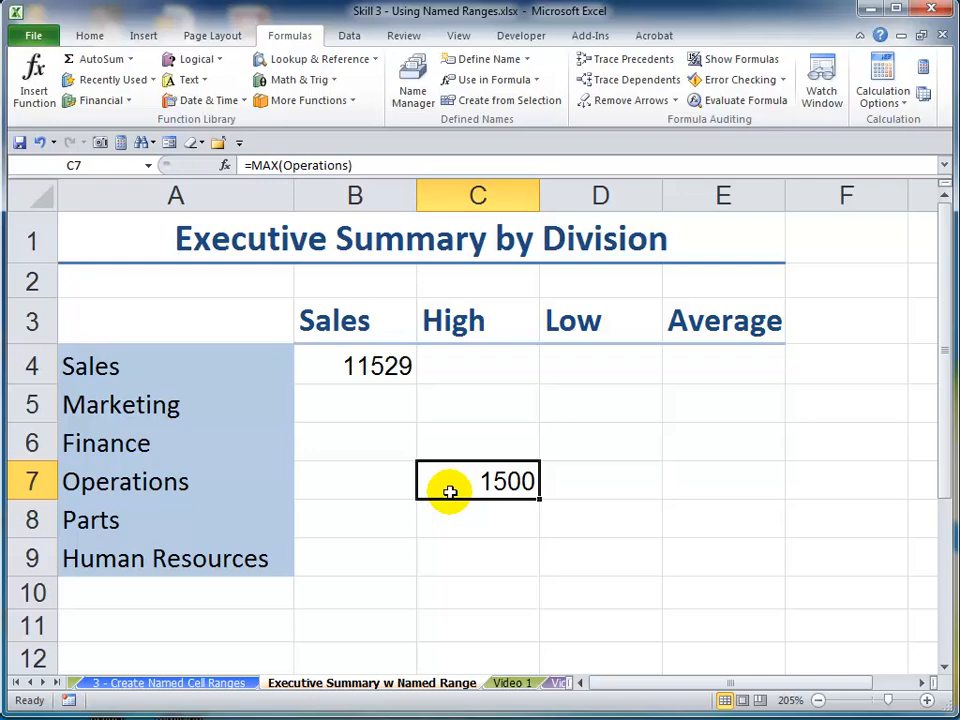
mouse_move(220, 632)
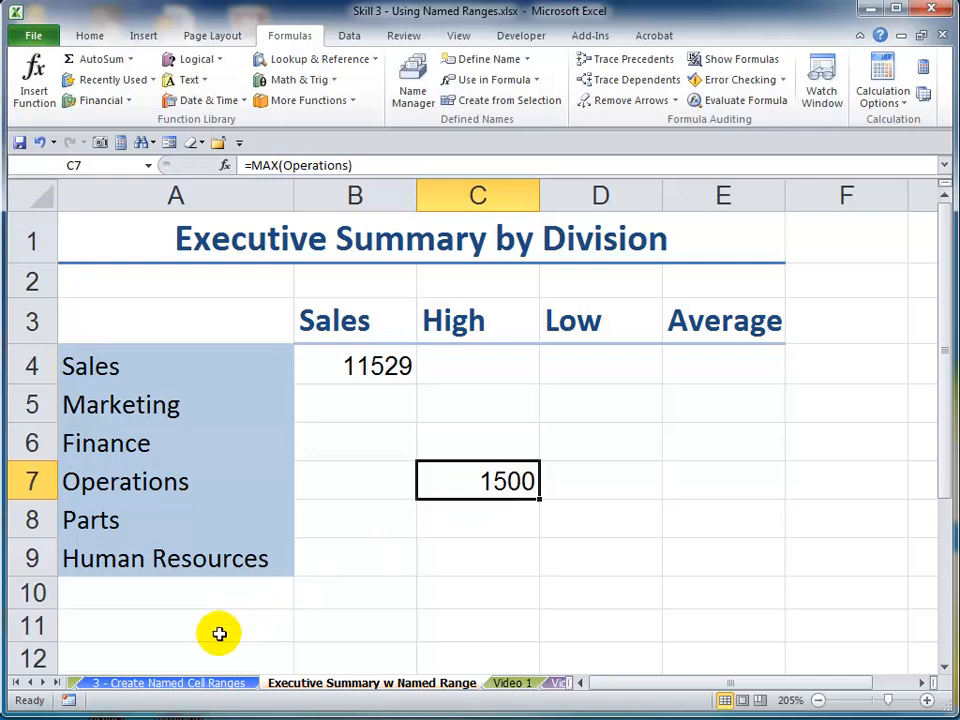
click(168, 682)
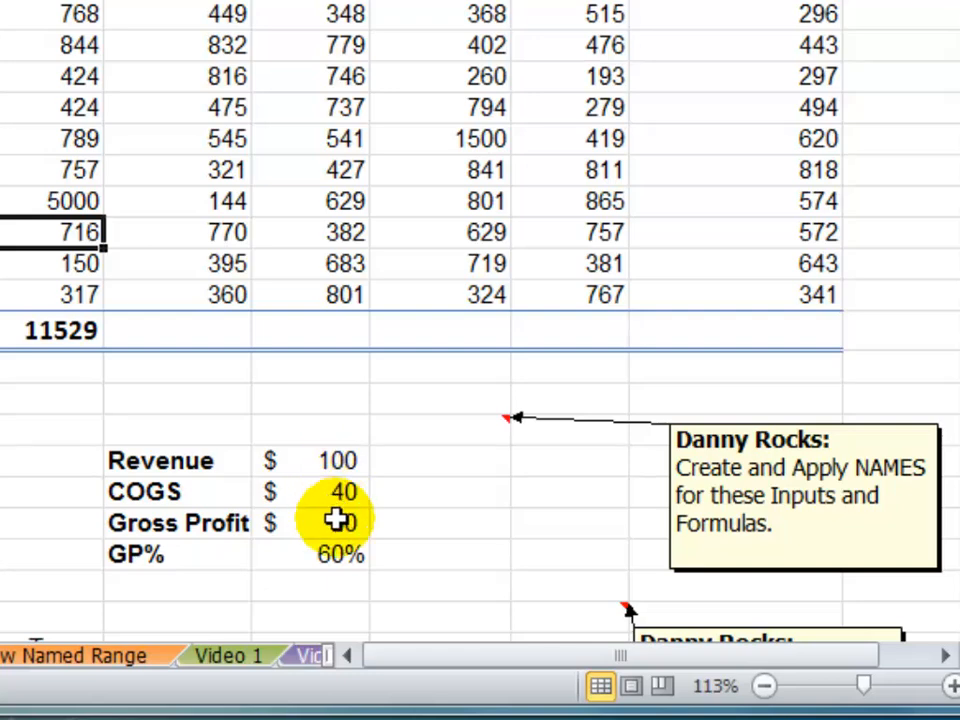
- Compute Gross Profit in G23 as =G21-G22 (Revenue 100 minus COGS 40 = 60) and review the cells
click(336, 522)
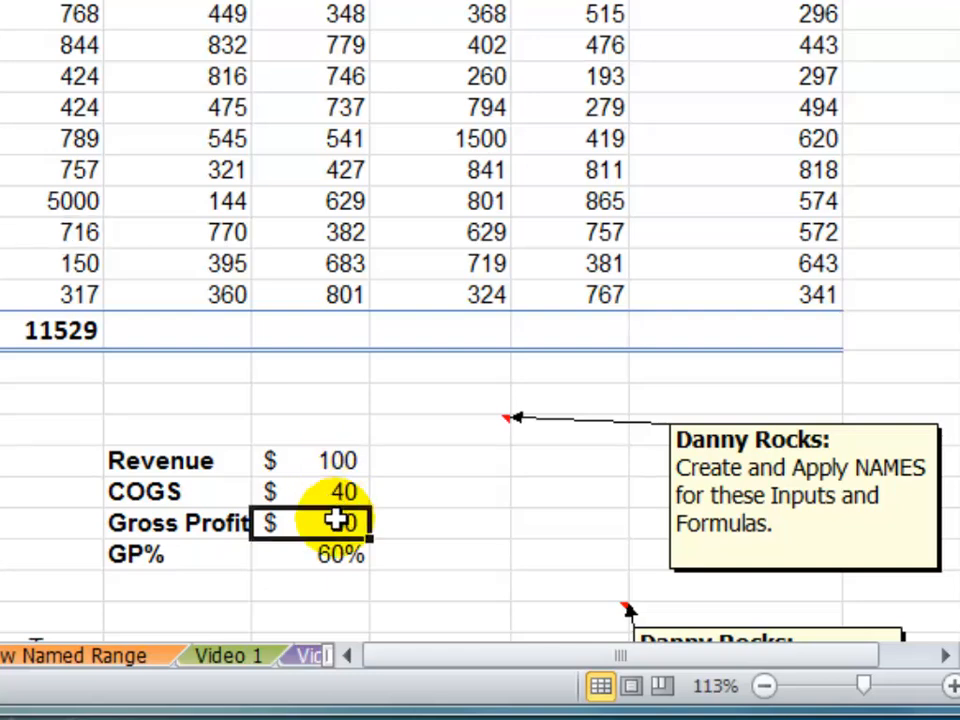
text(=G21-G22)
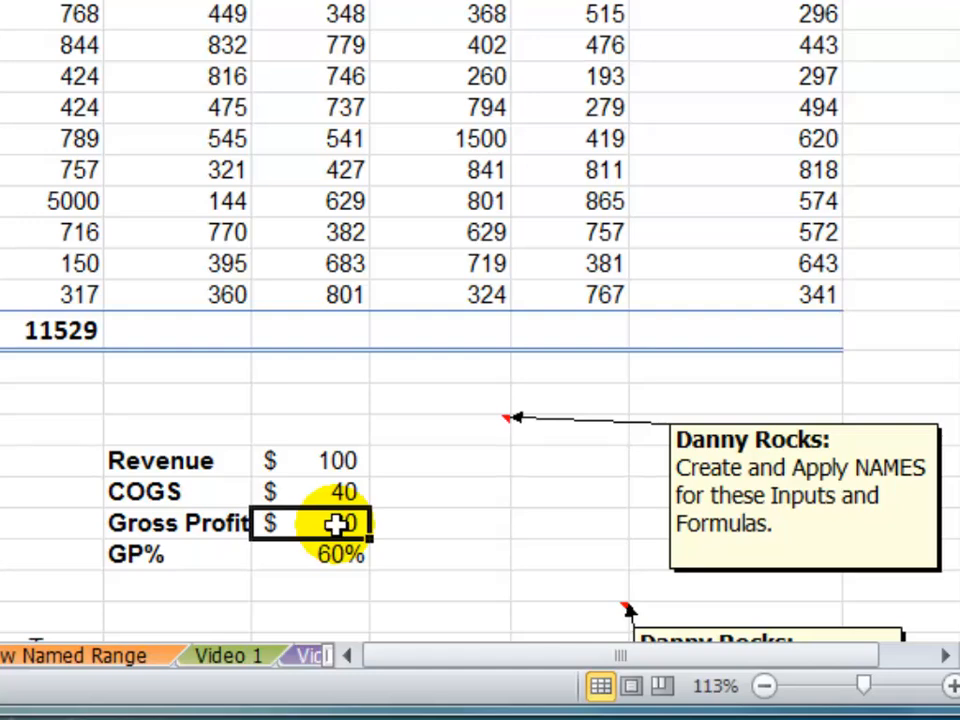
click(316, 460)
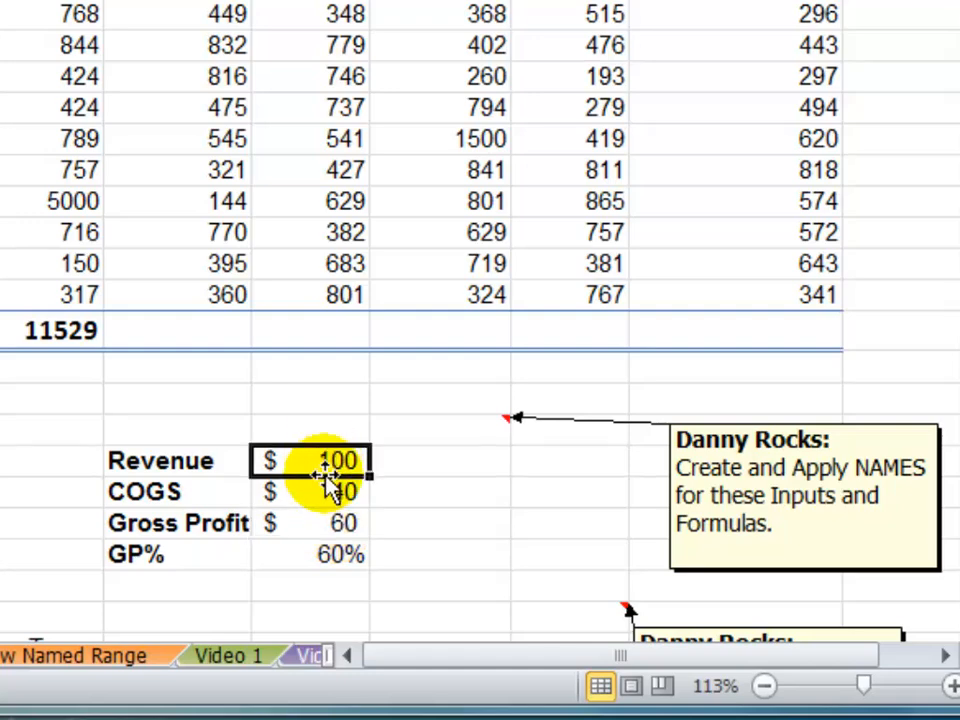
click(336, 490)
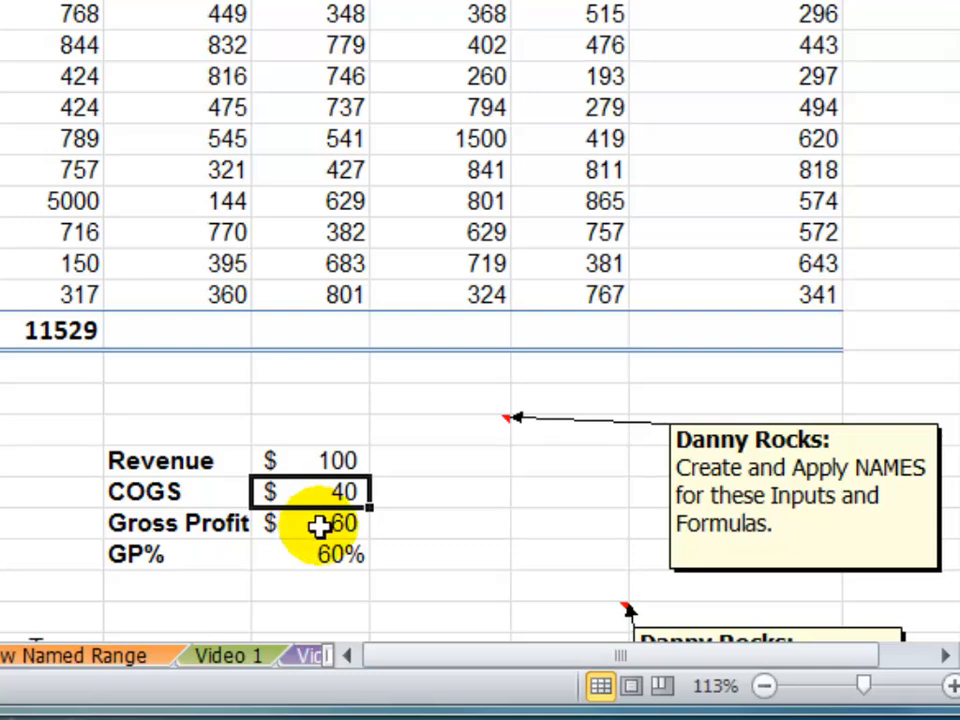
click(320, 522)
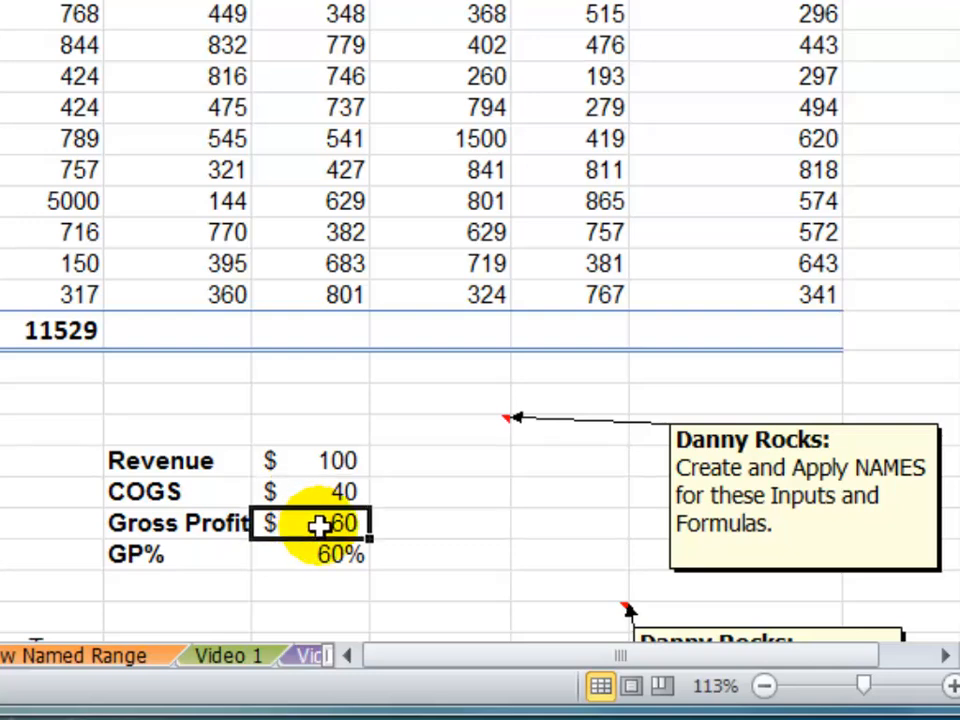